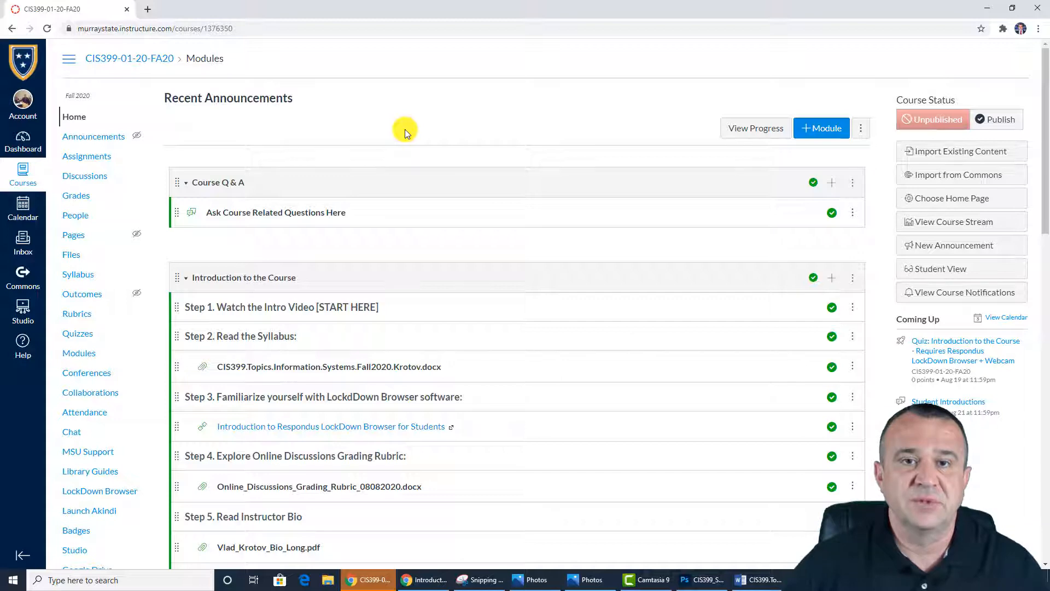
# - Scroll the home page, visit the course Modules page briefly, and return to the course home page
pyautogui.scroll(-3)
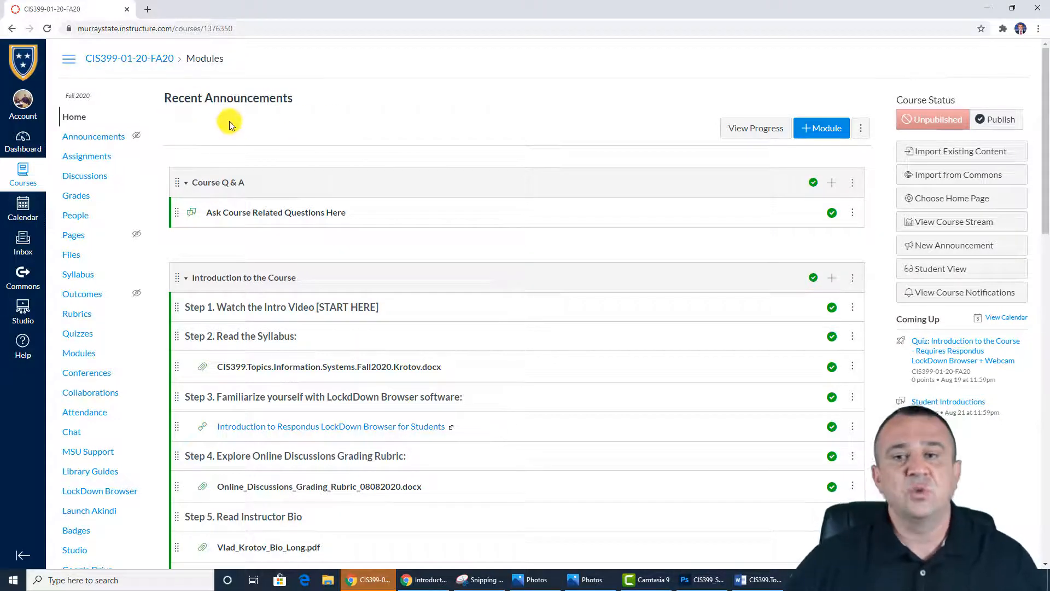
pyautogui.moveTo(279, 119)
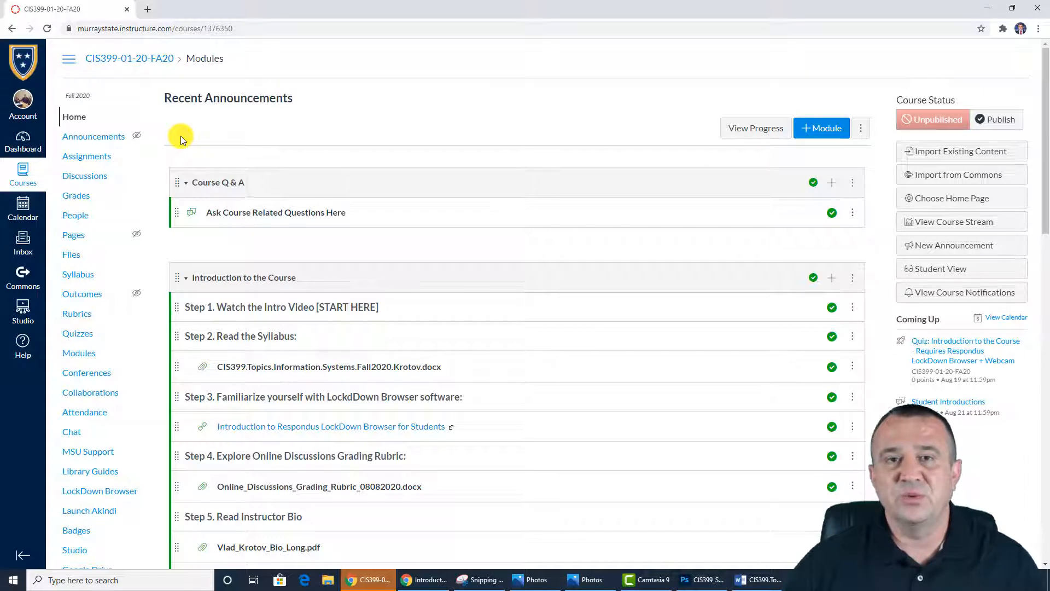
pyautogui.moveTo(176, 129)
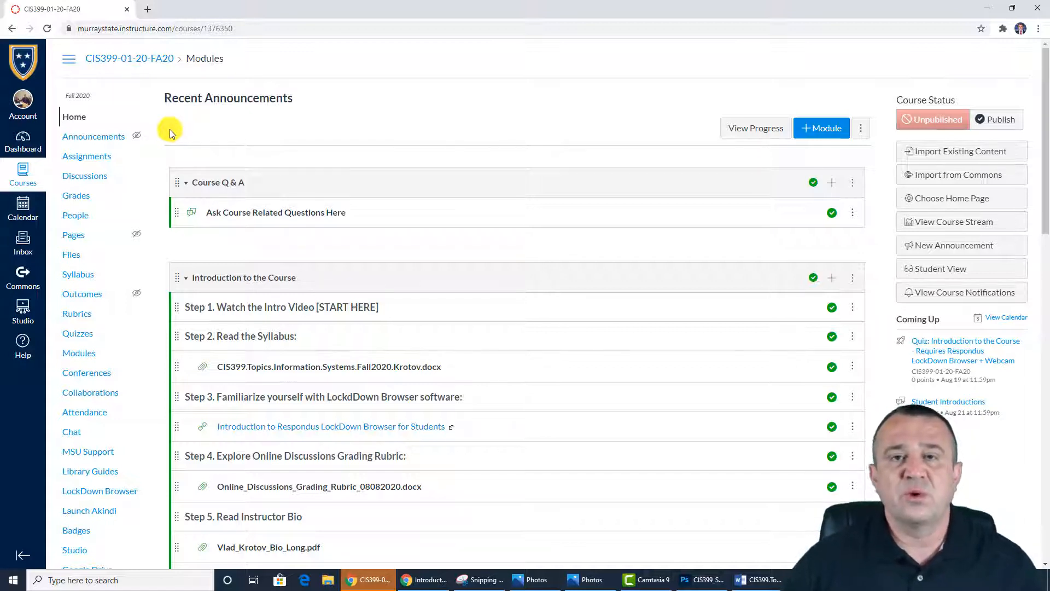
pyautogui.moveTo(176, 129)
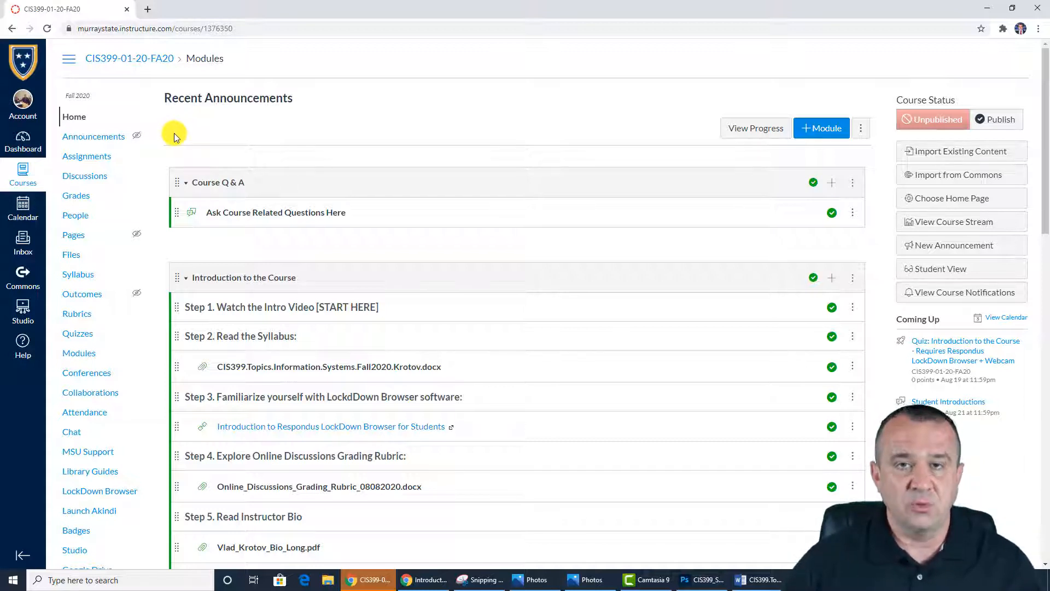
pyautogui.moveTo(193, 127)
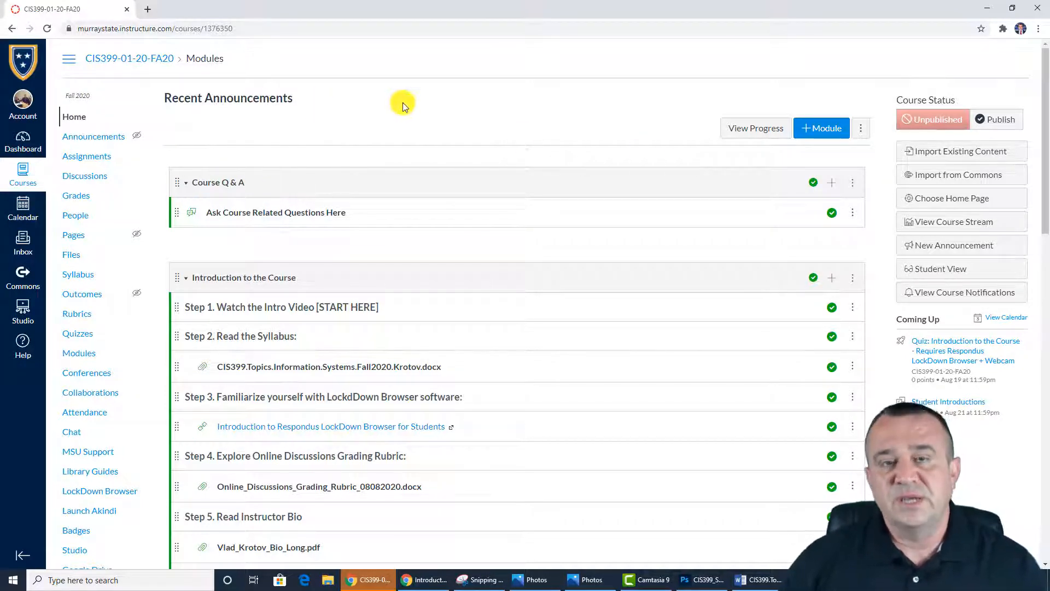
pyautogui.moveTo(380, 119)
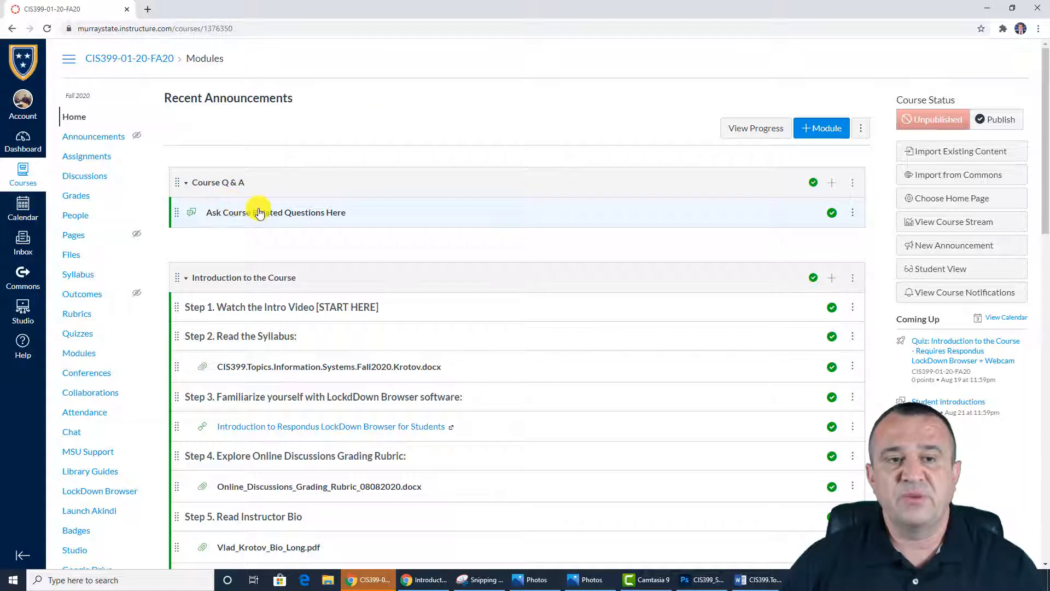
pyautogui.moveTo(274, 212)
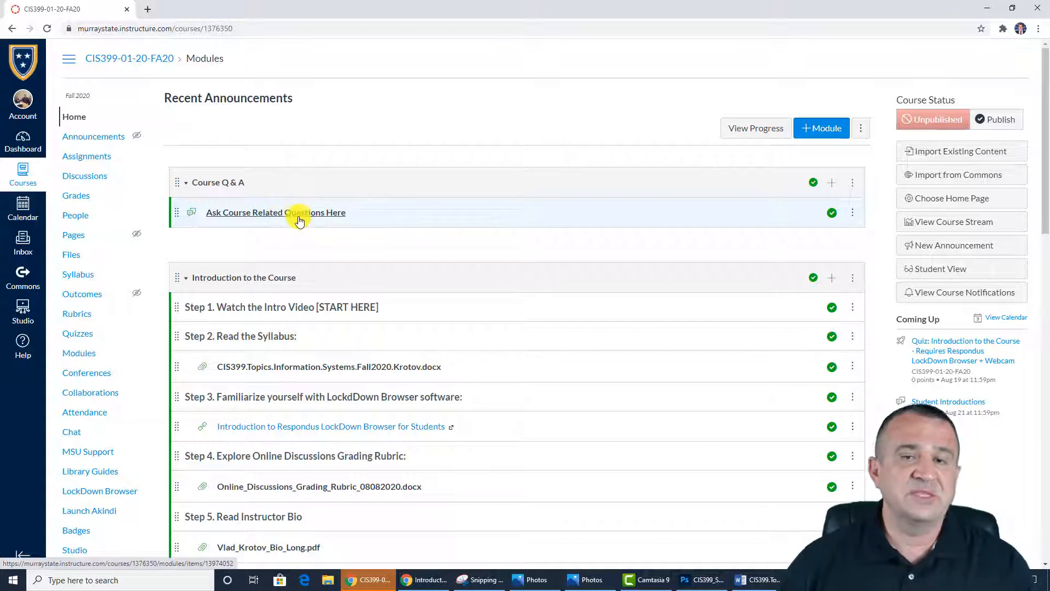
pyautogui.moveTo(306, 218)
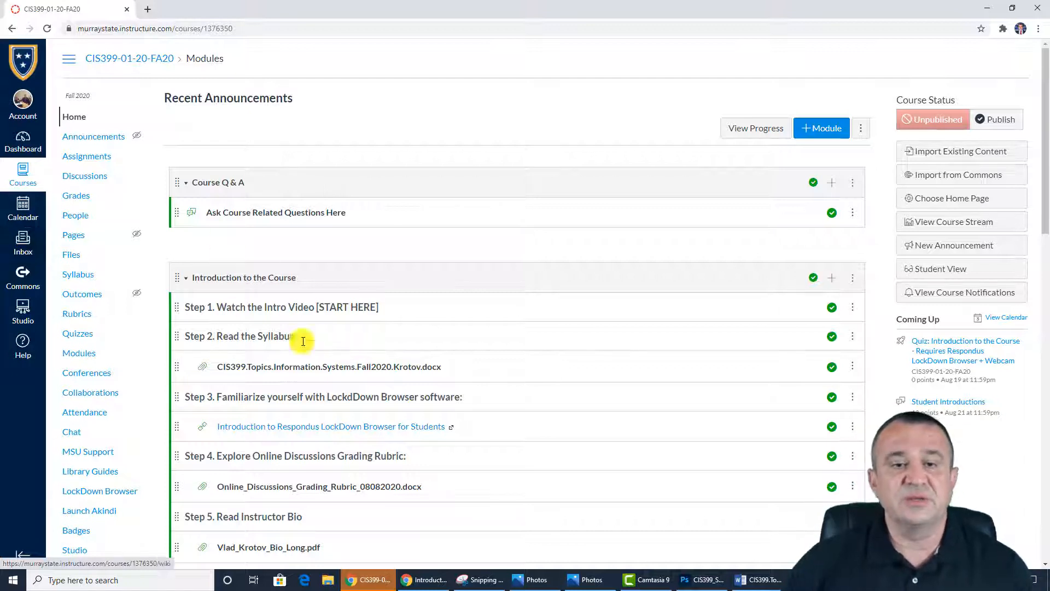
pyautogui.moveTo(328, 367)
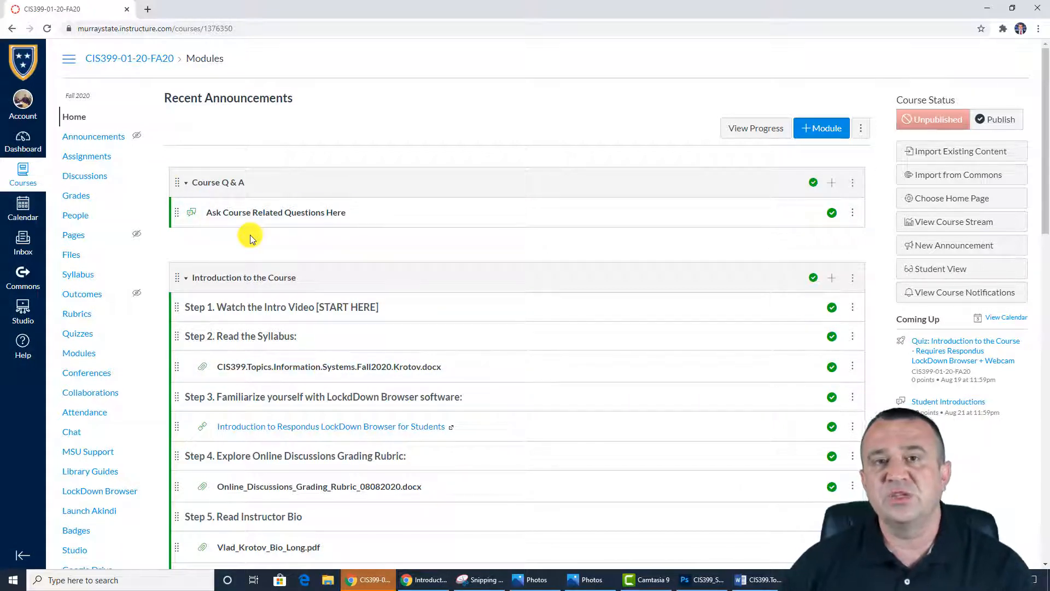
pyautogui.moveTo(272, 225)
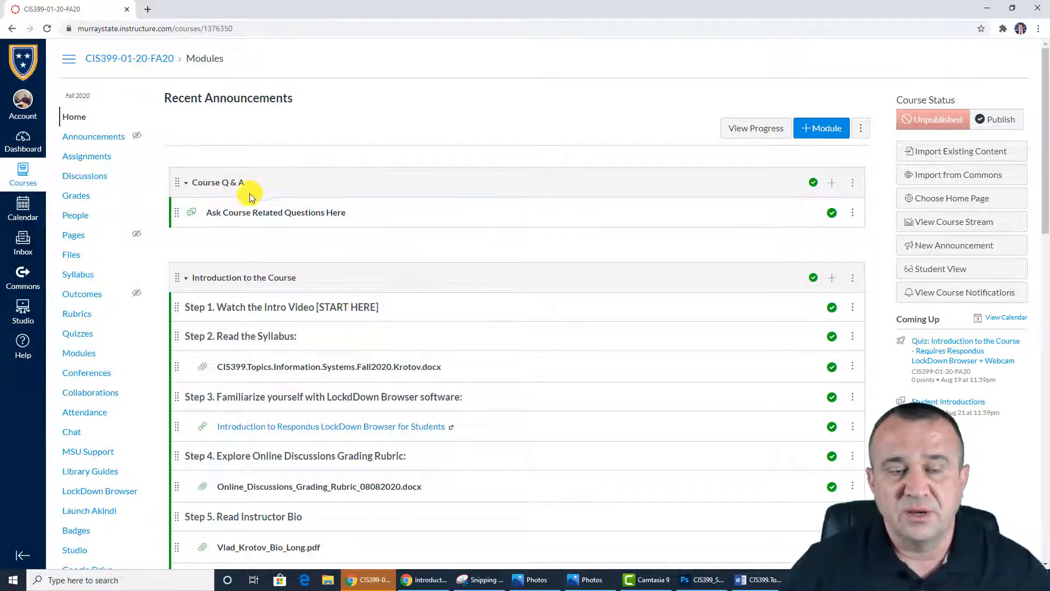
pyautogui.moveTo(276, 212)
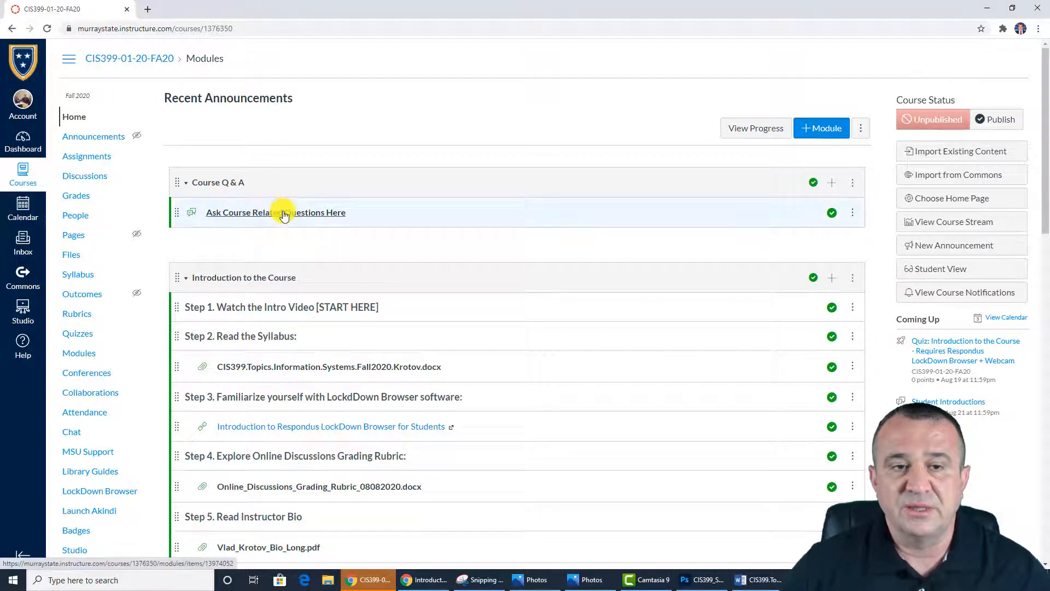
pyautogui.scroll(-3)
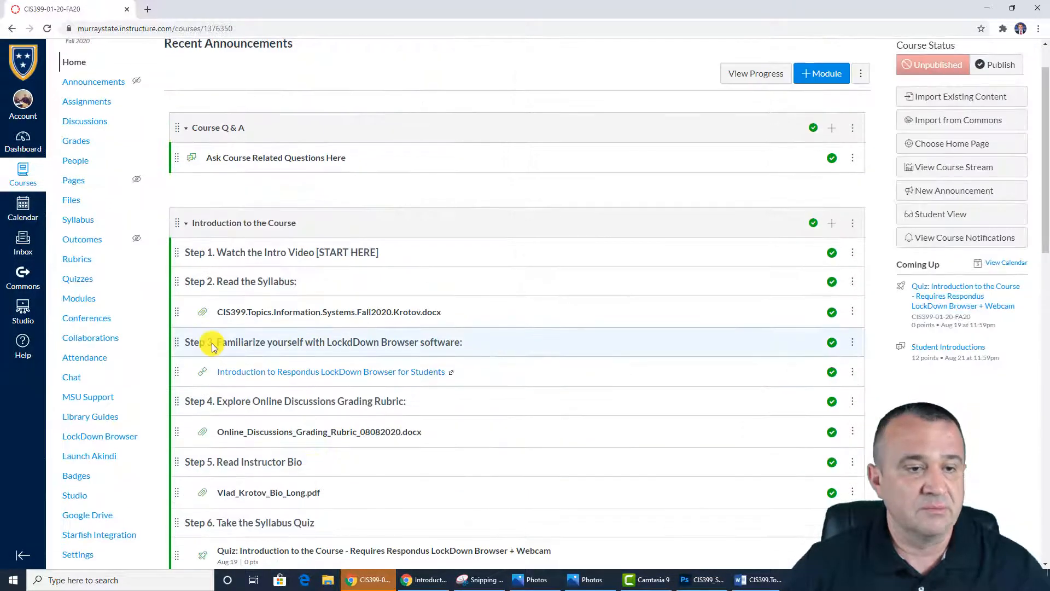
pyautogui.moveTo(87, 317)
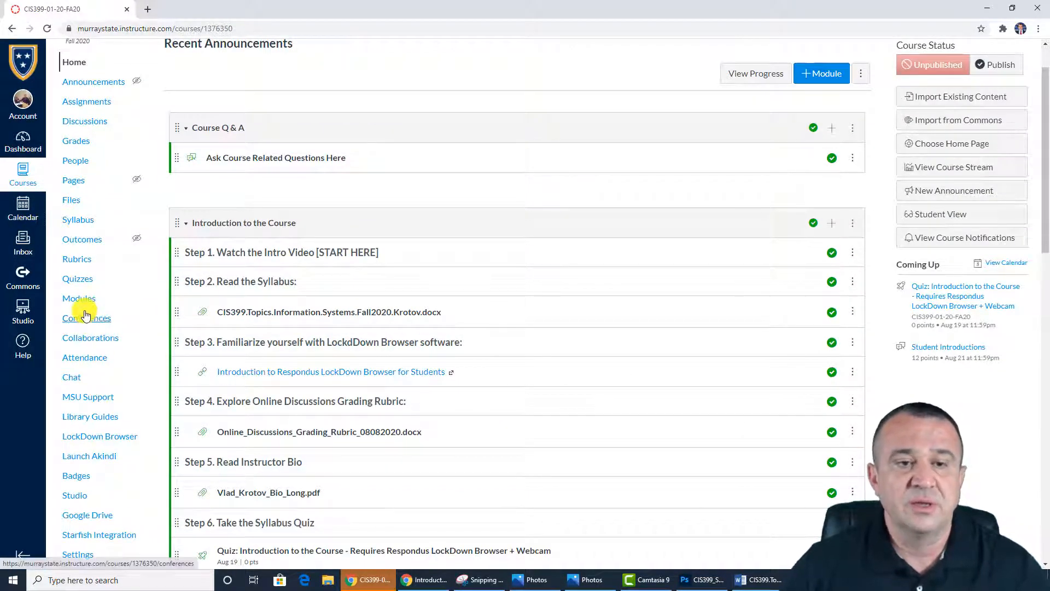
pyautogui.click(79, 298)
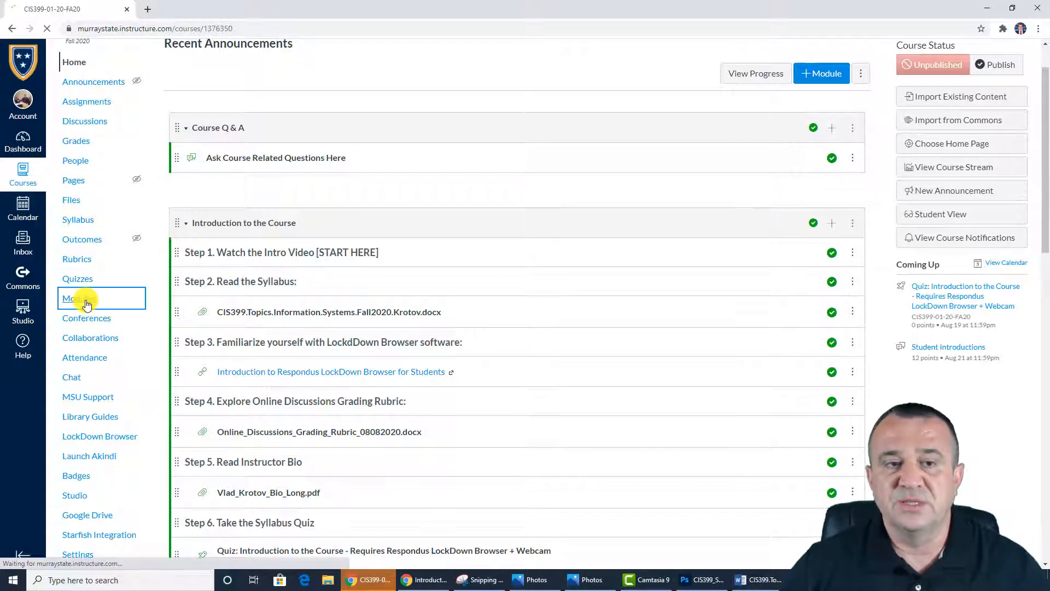
pyautogui.click(70, 297)
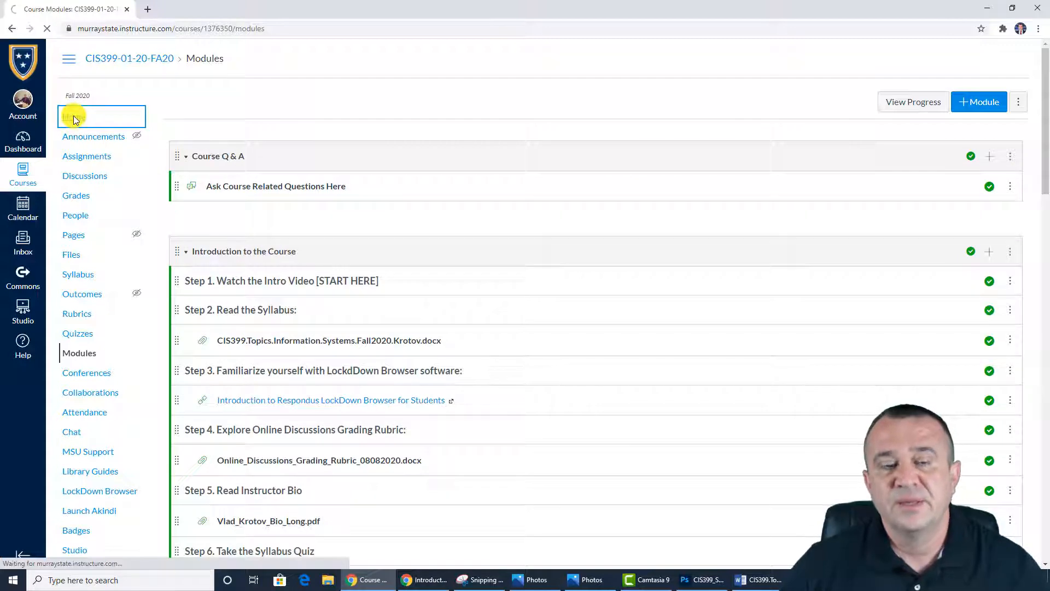
pyautogui.click(101, 116)
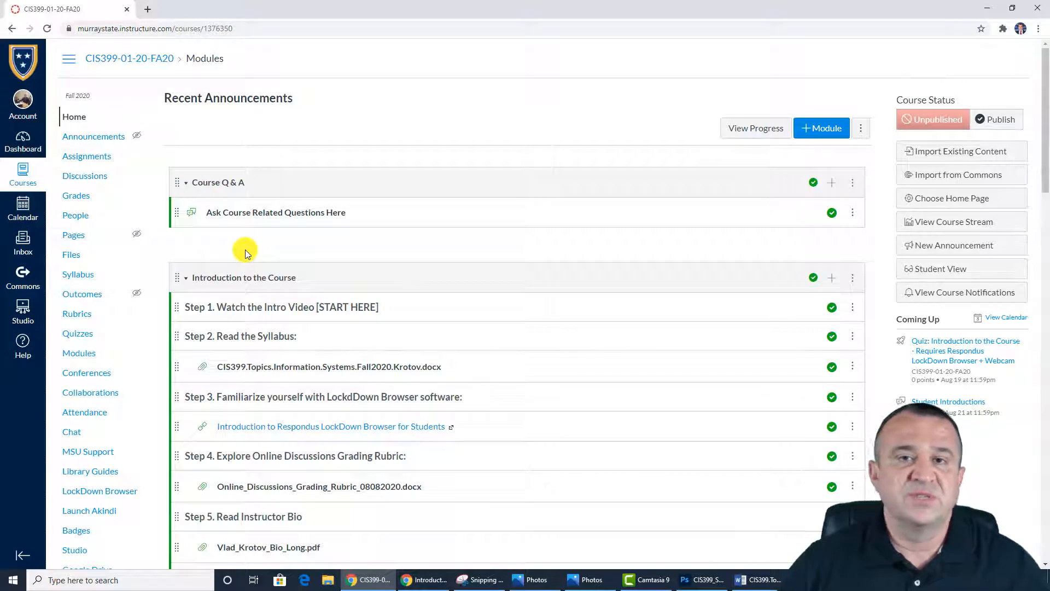
# - Scroll down the home page through the Introduction to the Course module's steps
pyautogui.scroll(-3)
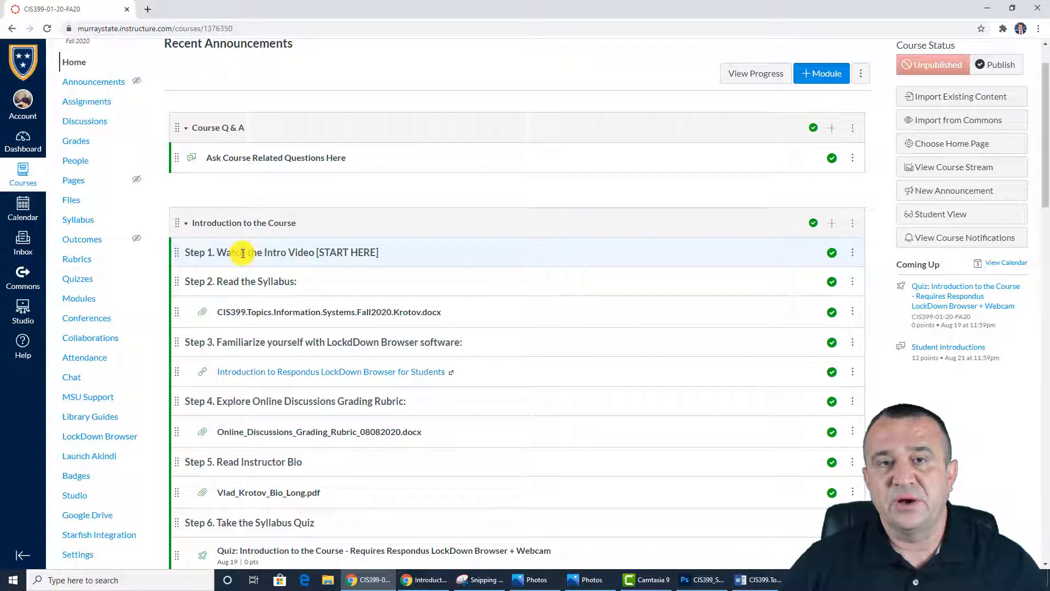
pyautogui.moveTo(242, 251)
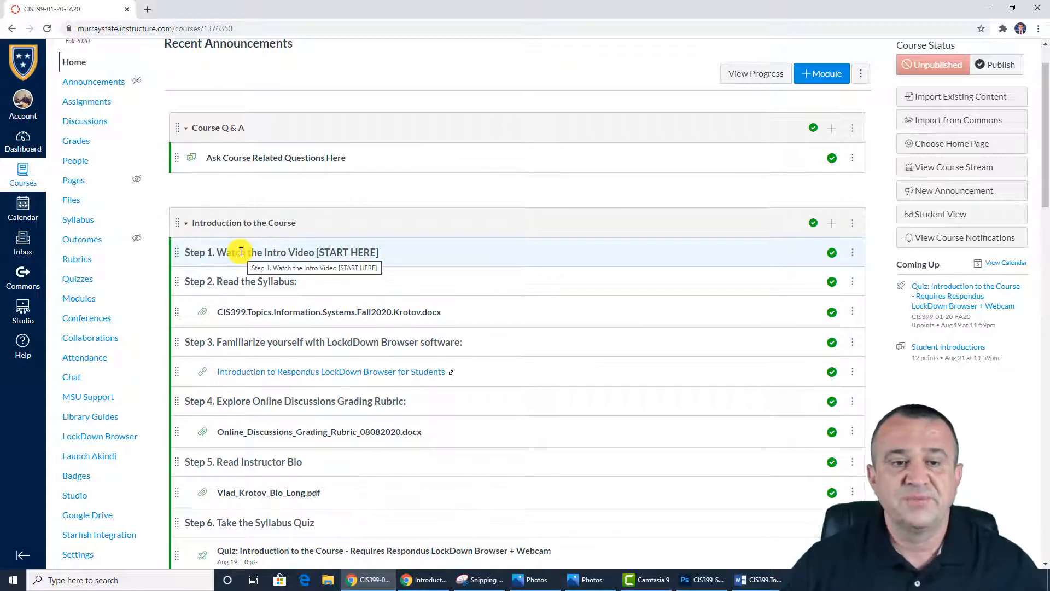
pyautogui.scroll(-3)
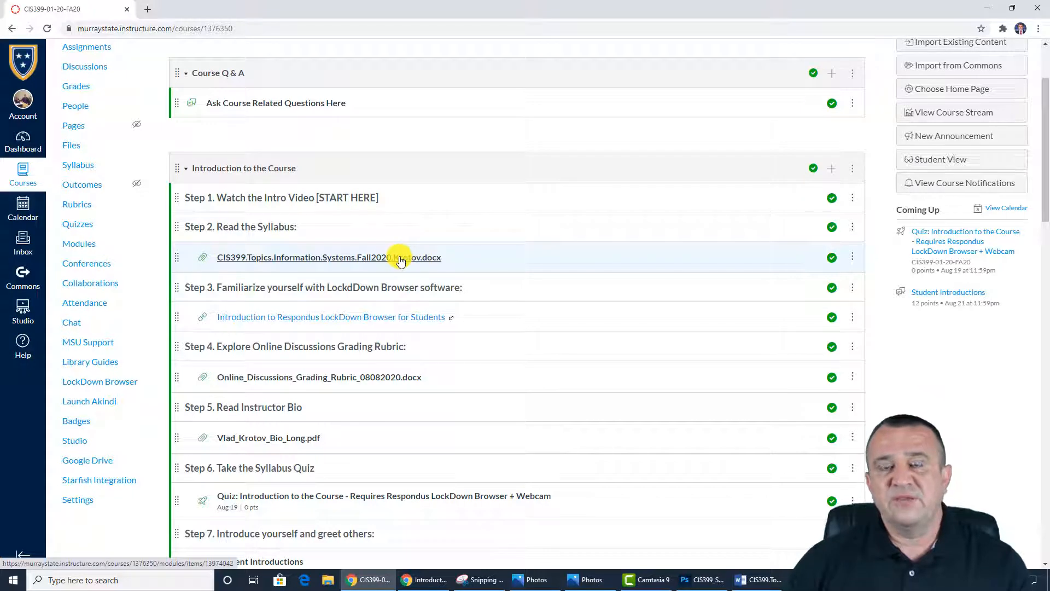
pyautogui.moveTo(397, 257)
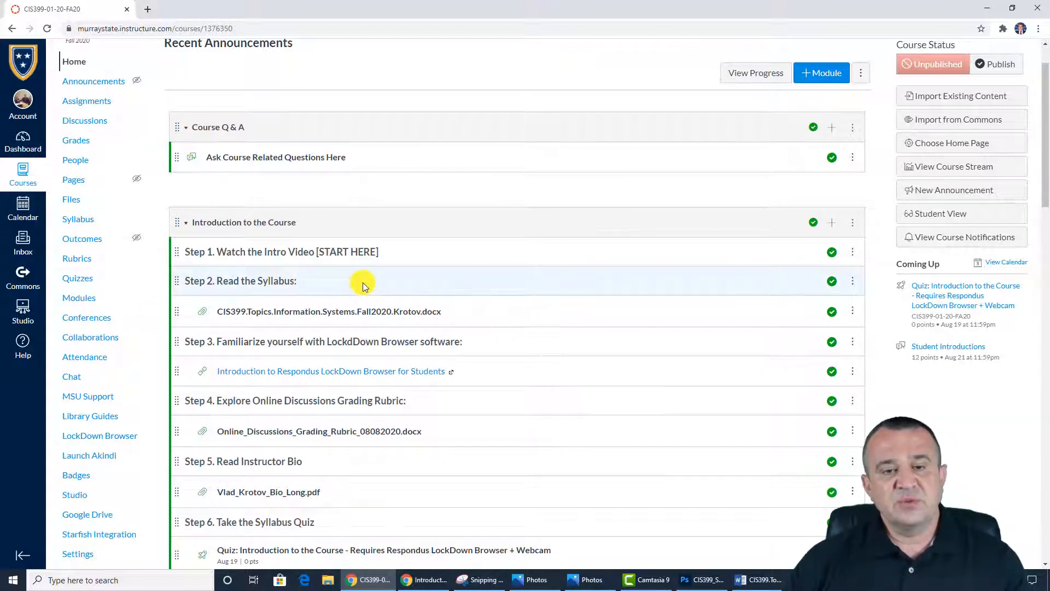
pyautogui.scroll(-3)
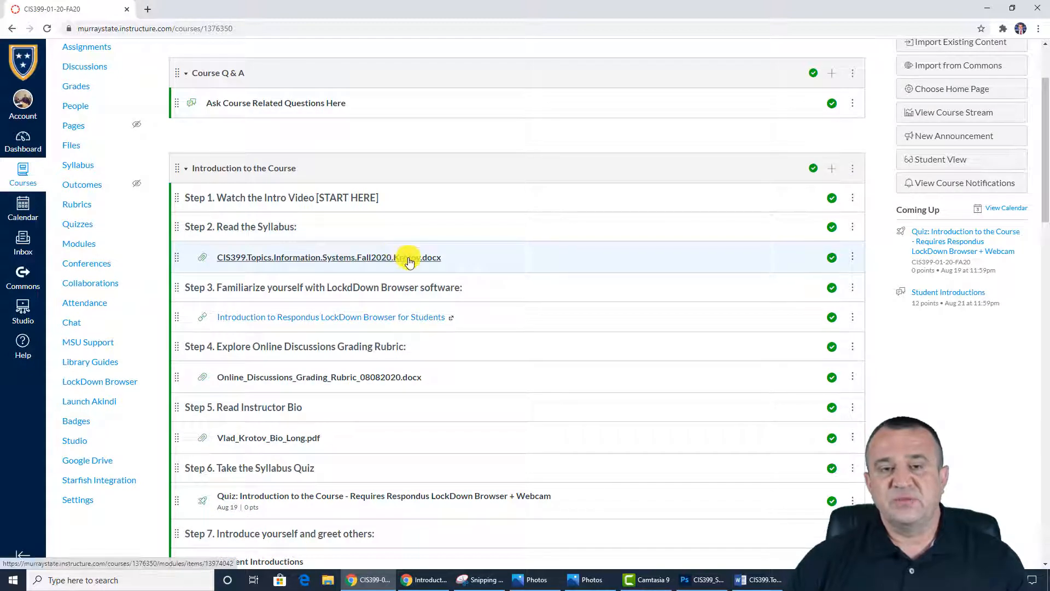
pyautogui.moveTo(408, 261)
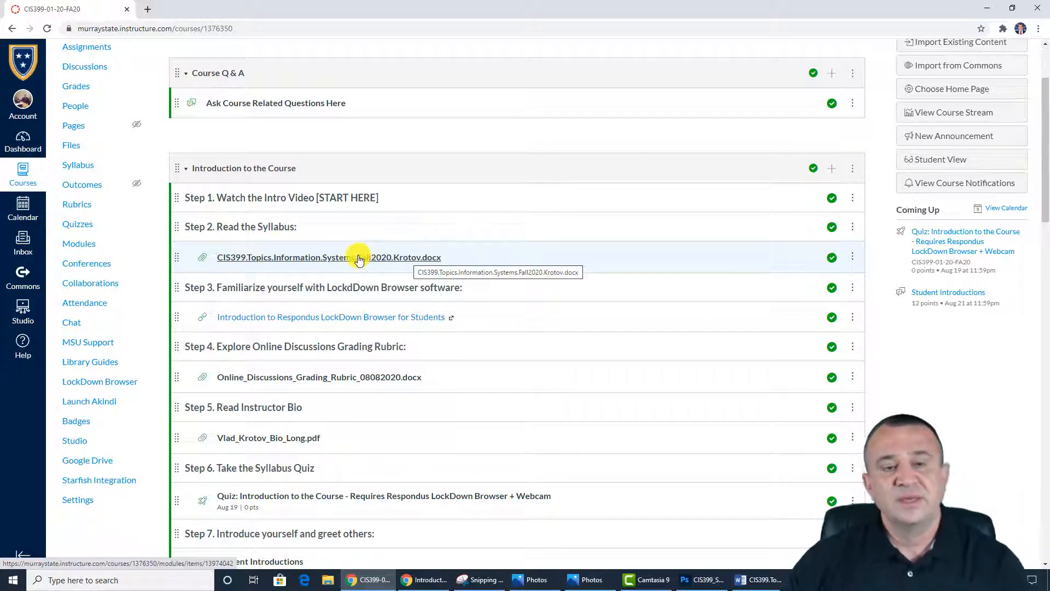
pyautogui.scroll(-3)
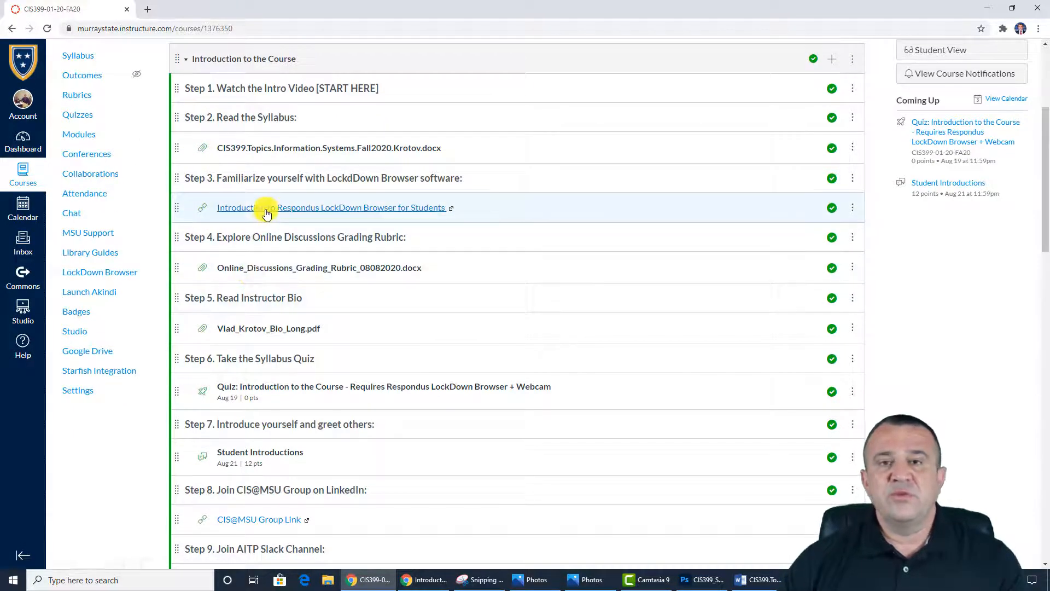
pyautogui.moveTo(268, 211)
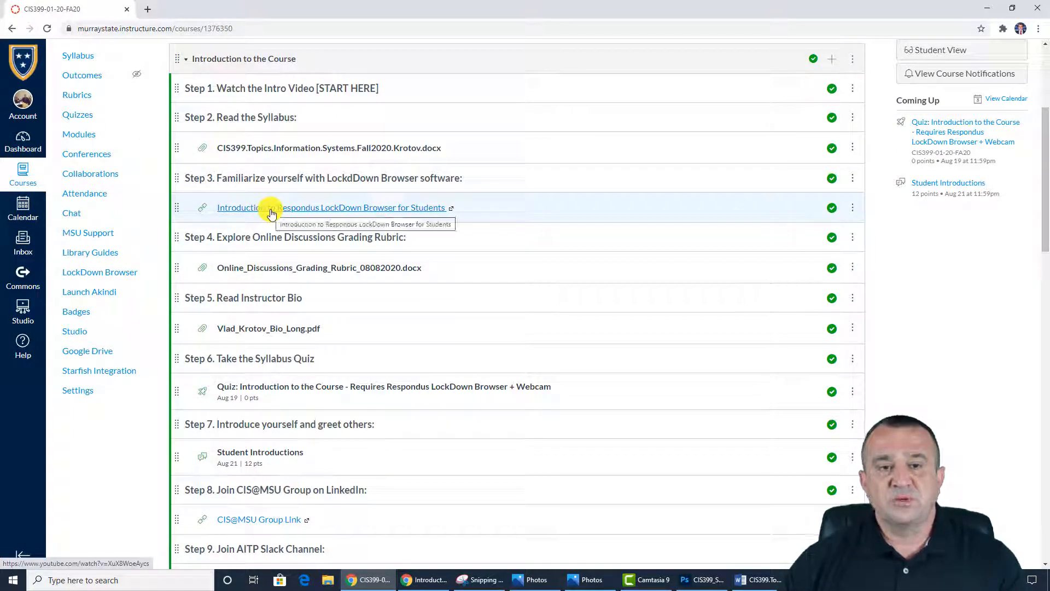
pyautogui.moveTo(314, 214)
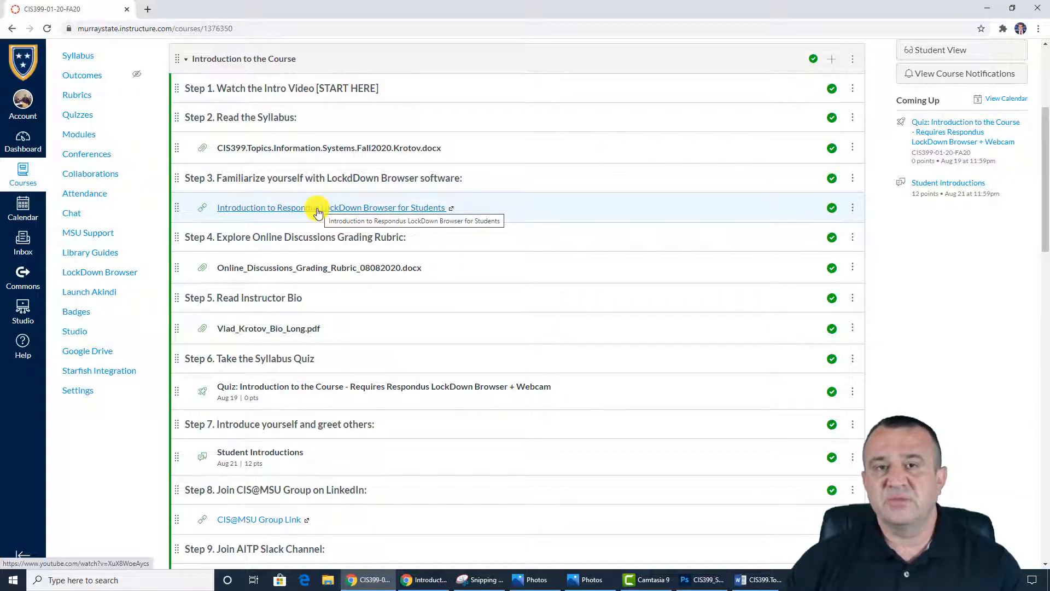
pyautogui.scroll(-3)
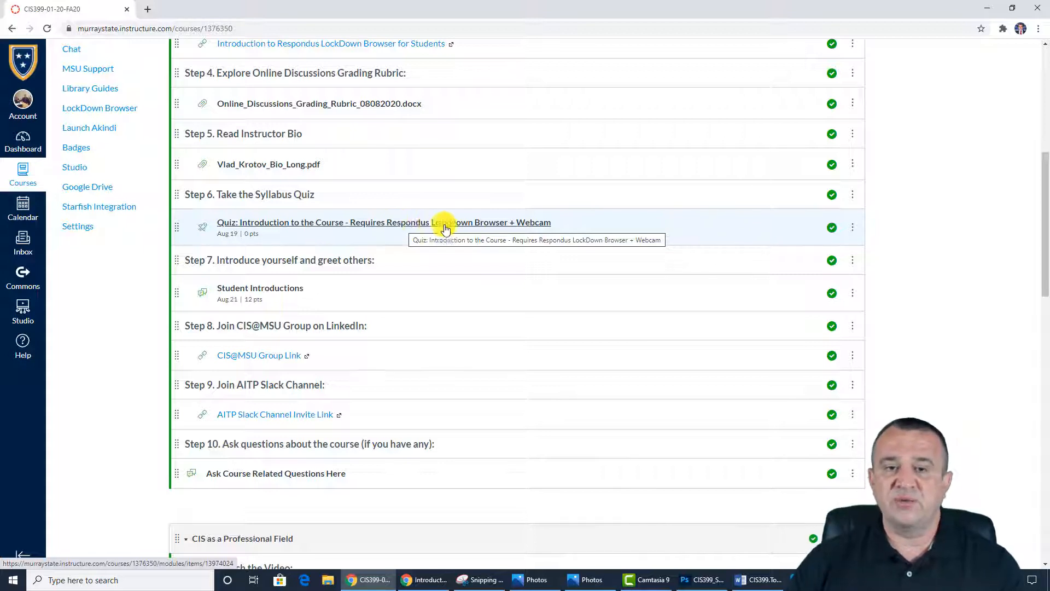
pyautogui.moveTo(440, 222)
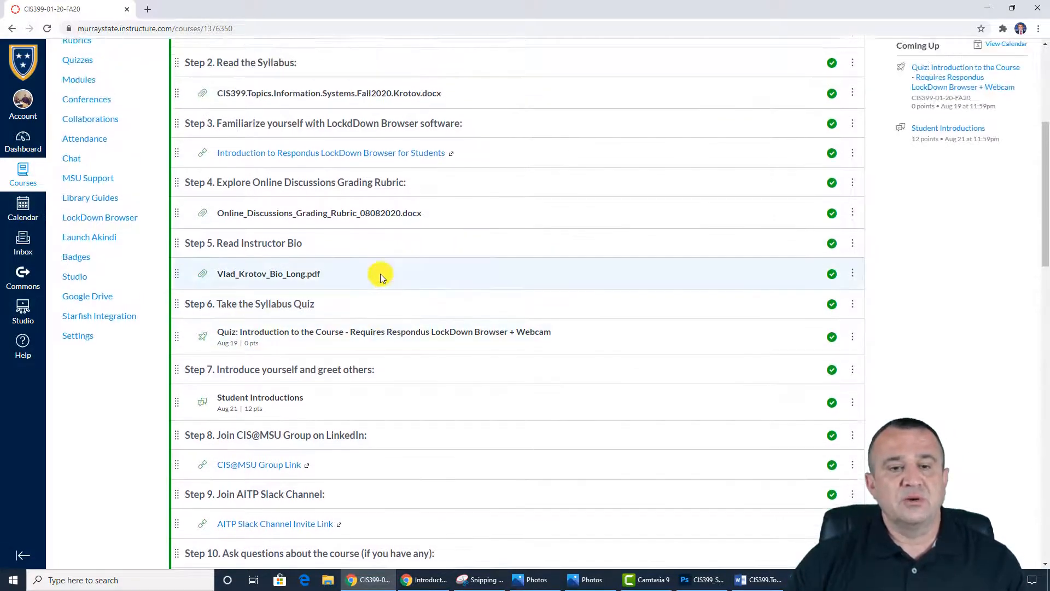
pyautogui.moveTo(410, 337)
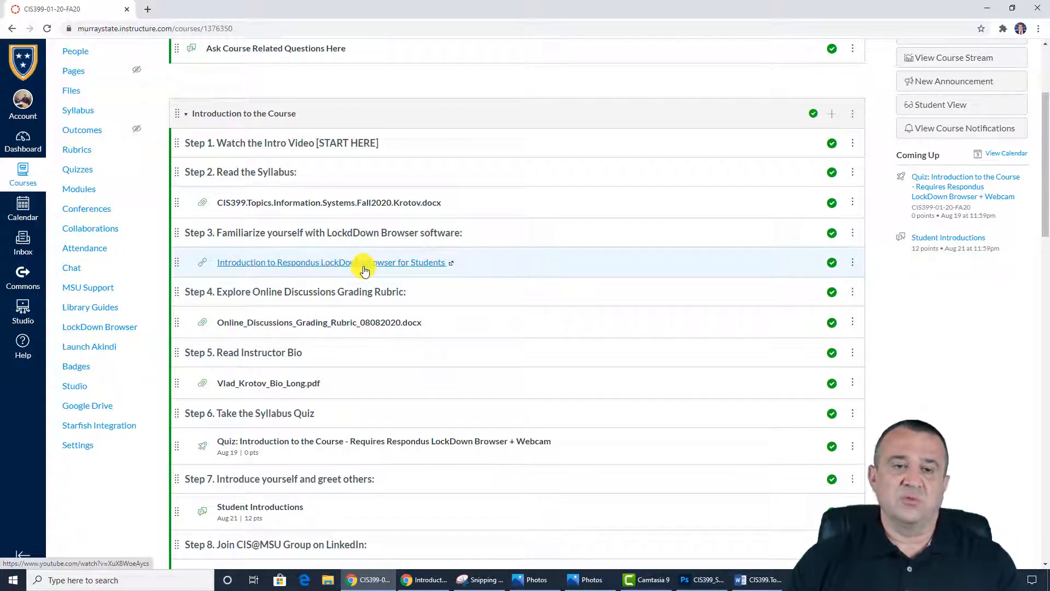
pyautogui.moveTo(388, 335)
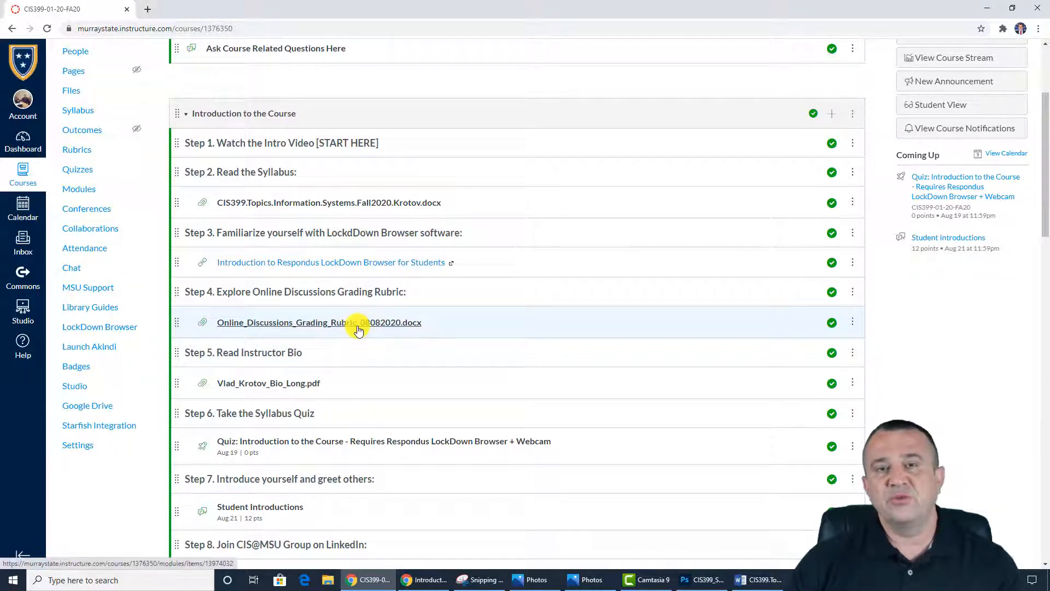
pyautogui.moveTo(359, 328)
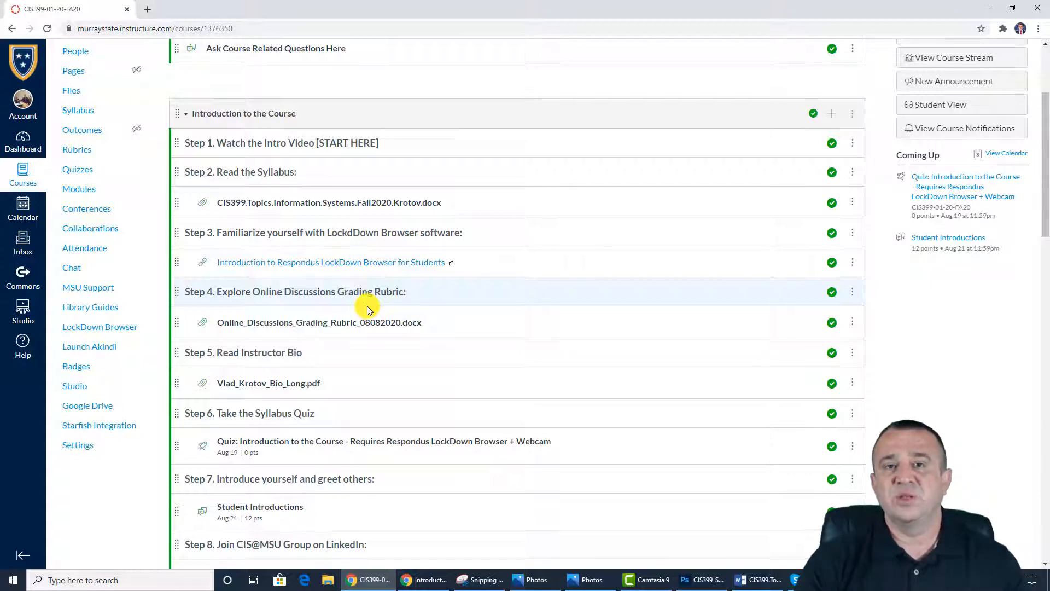
pyautogui.moveTo(387, 338)
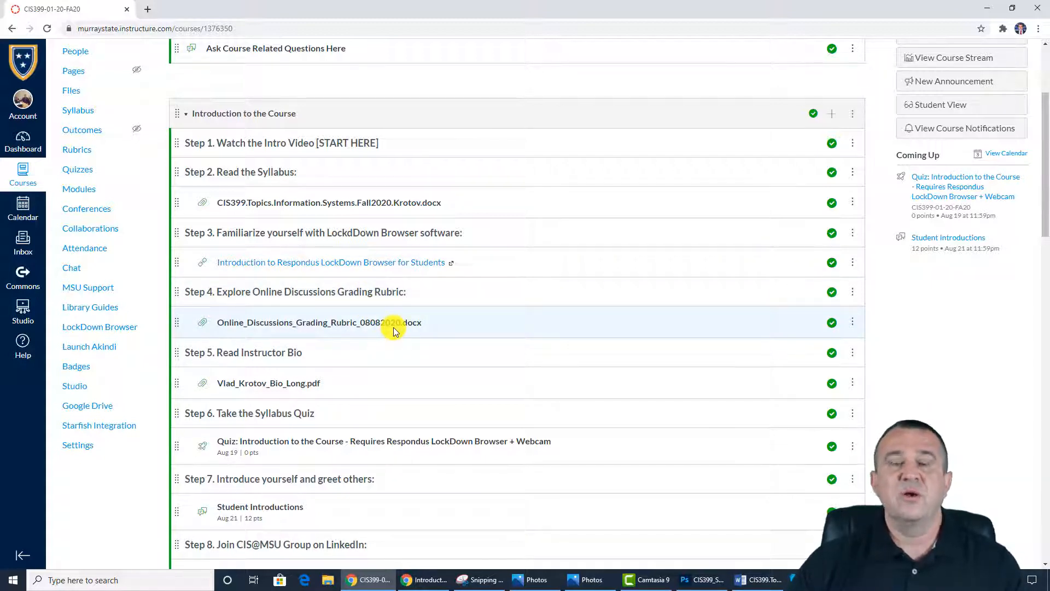
pyautogui.scroll(-3)
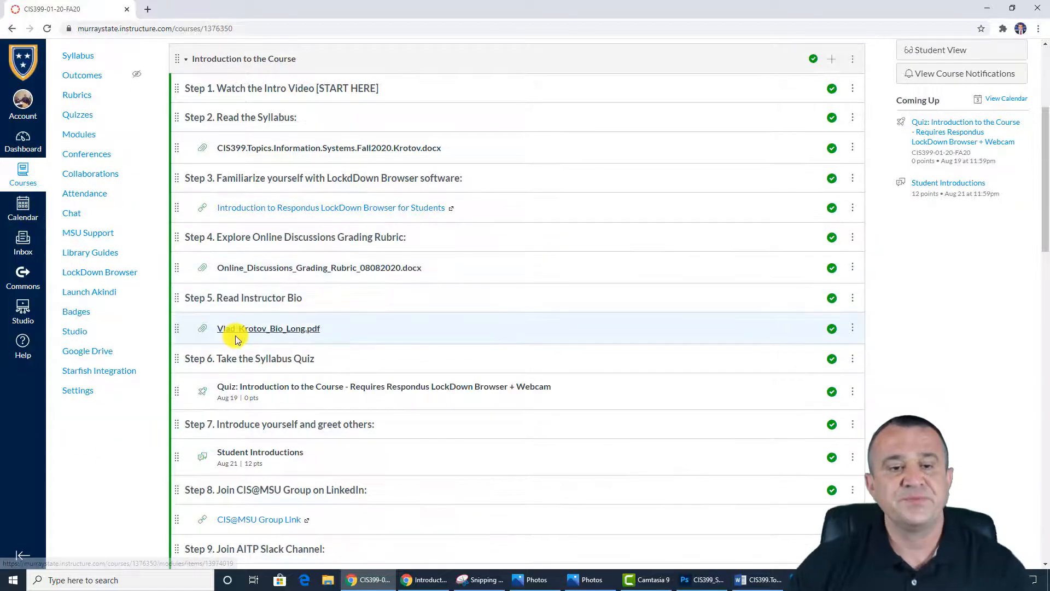
pyautogui.scroll(-3)
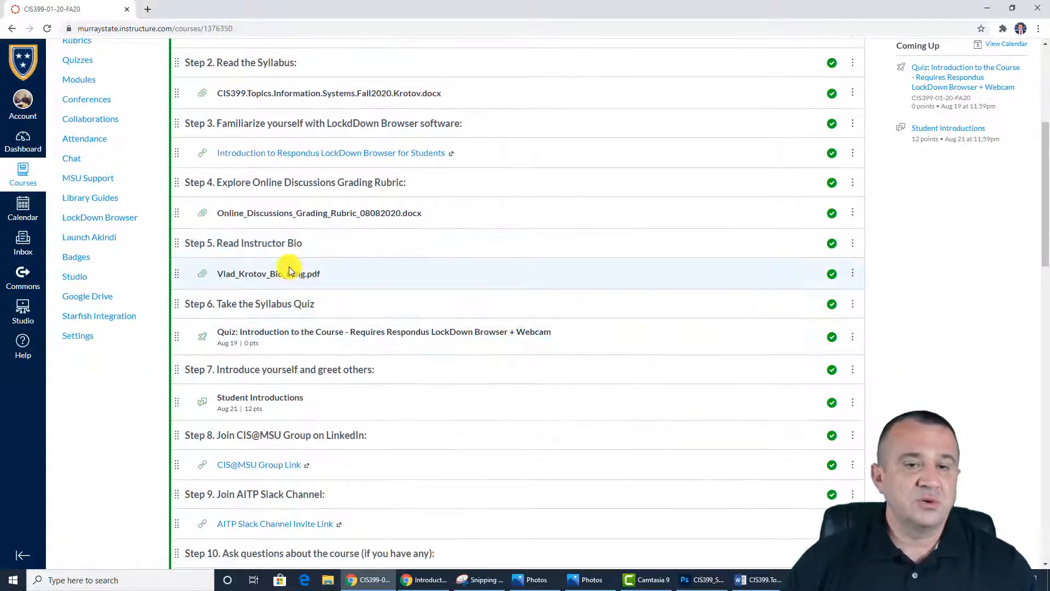
pyautogui.moveTo(268, 273)
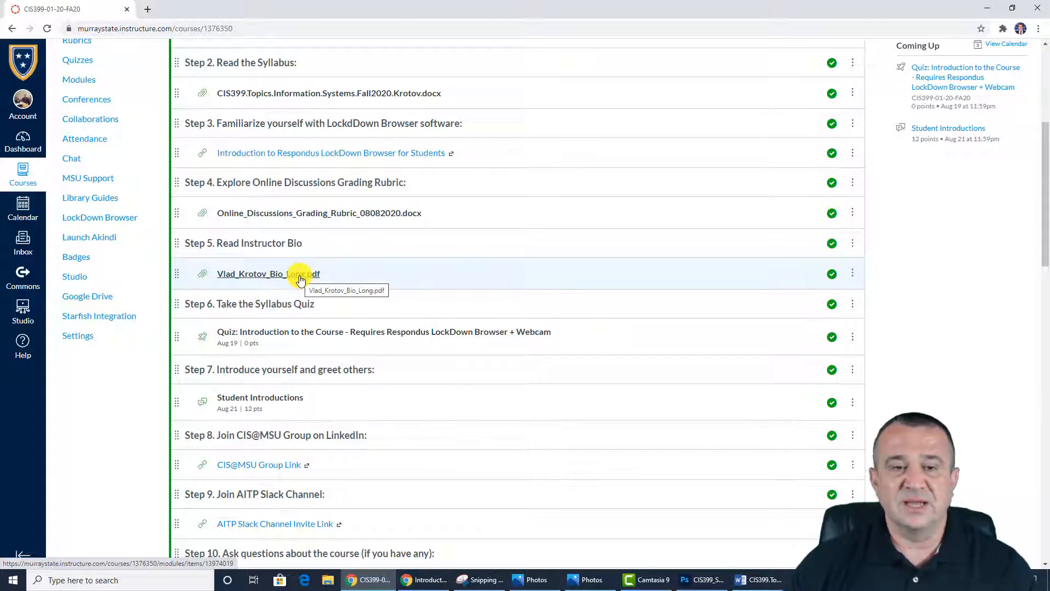
pyautogui.moveTo(253, 287)
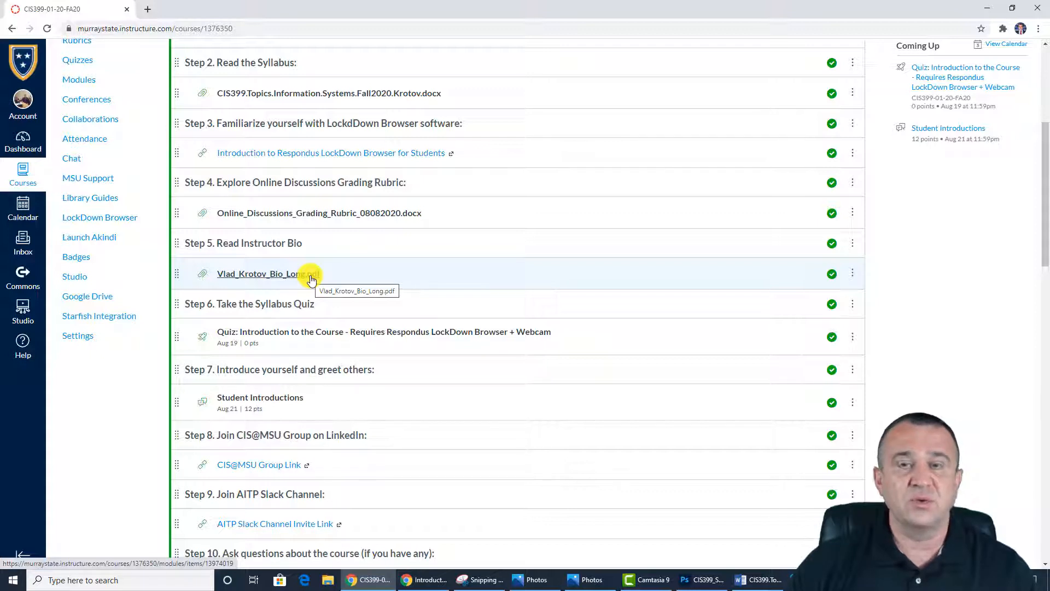
pyautogui.moveTo(286, 326)
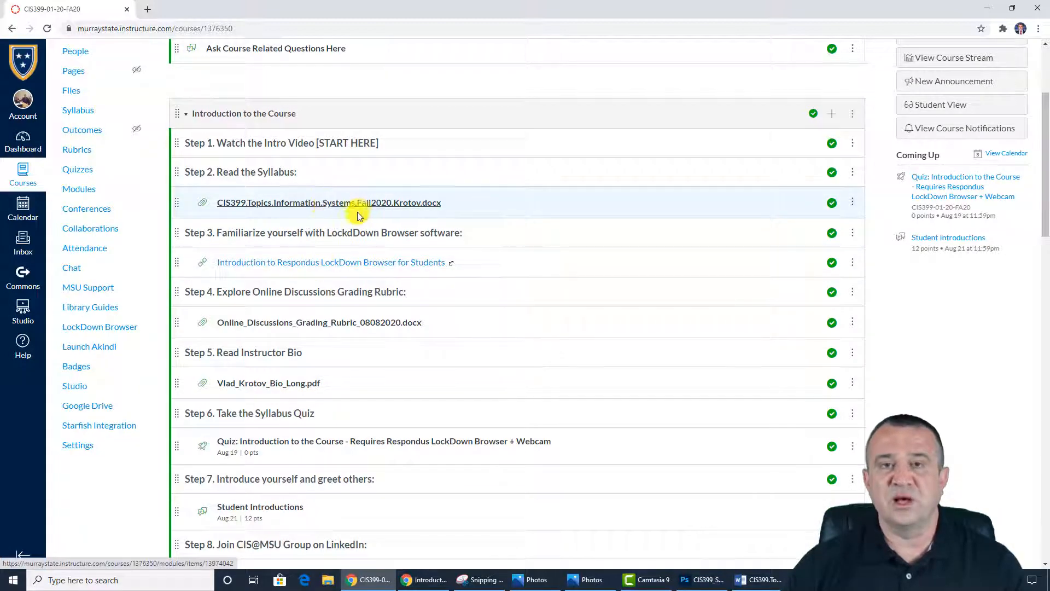
pyautogui.moveTo(357, 202)
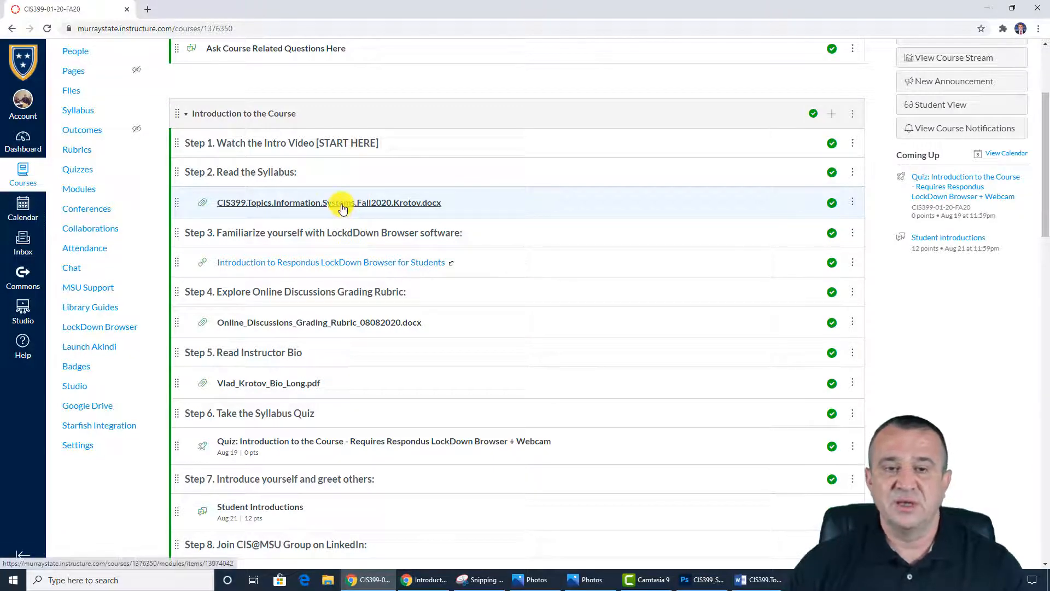
pyautogui.scroll(-3)
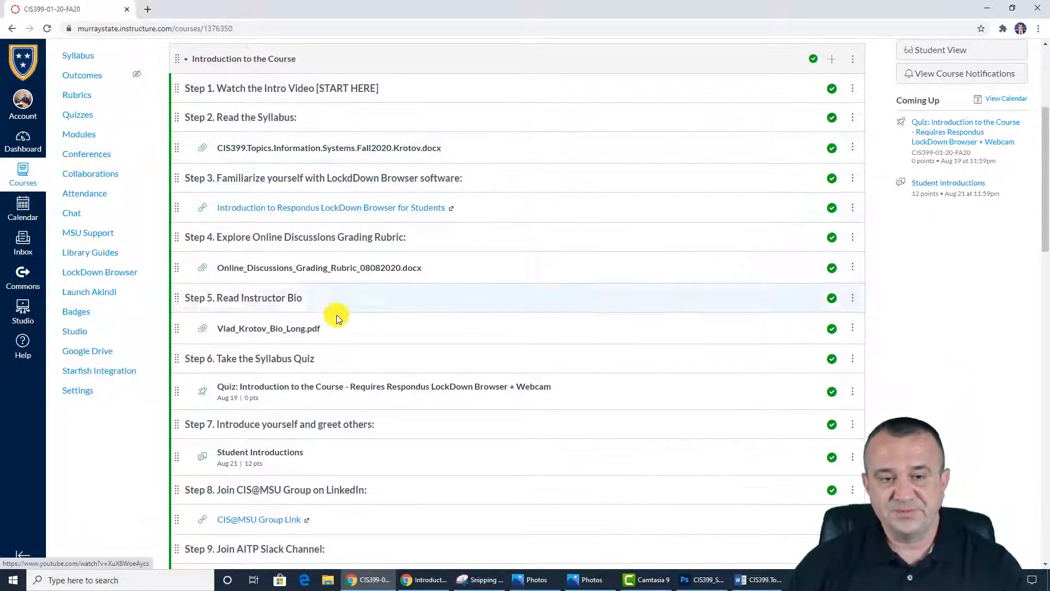
pyautogui.scroll(-3)
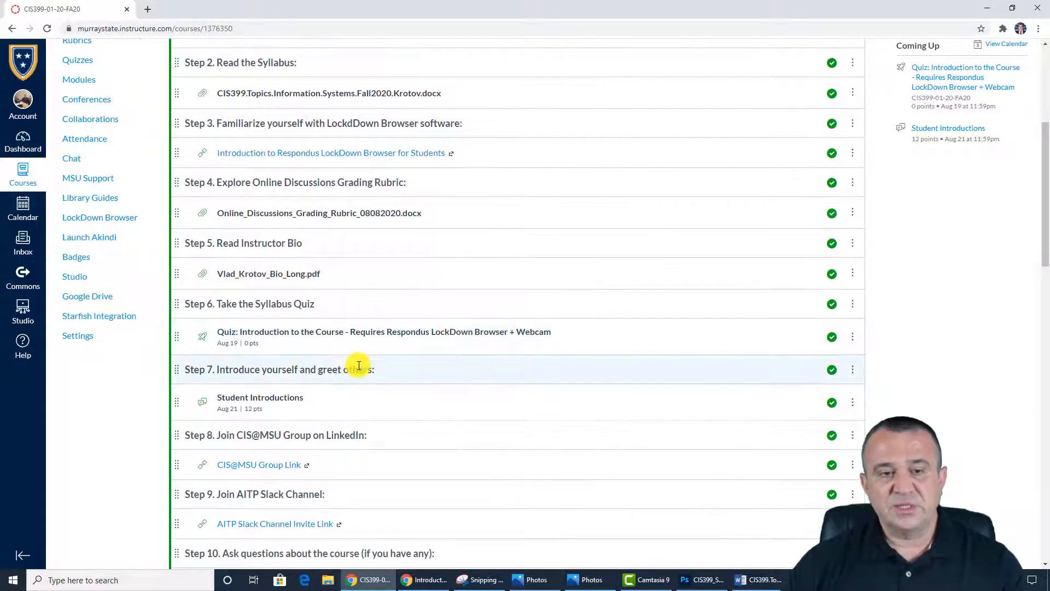
pyautogui.moveTo(353, 336)
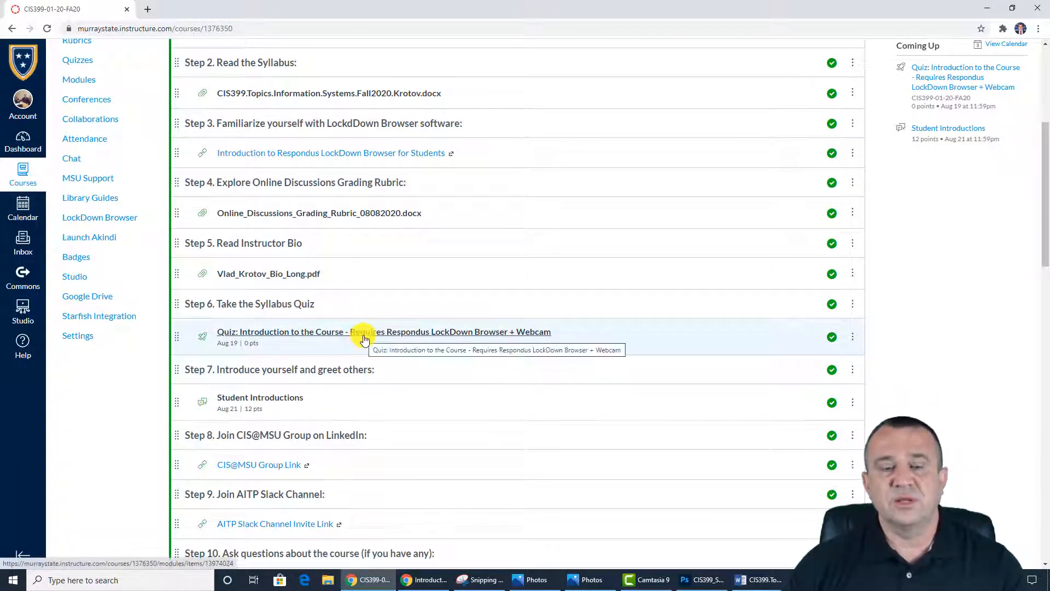
pyautogui.scroll(-3)
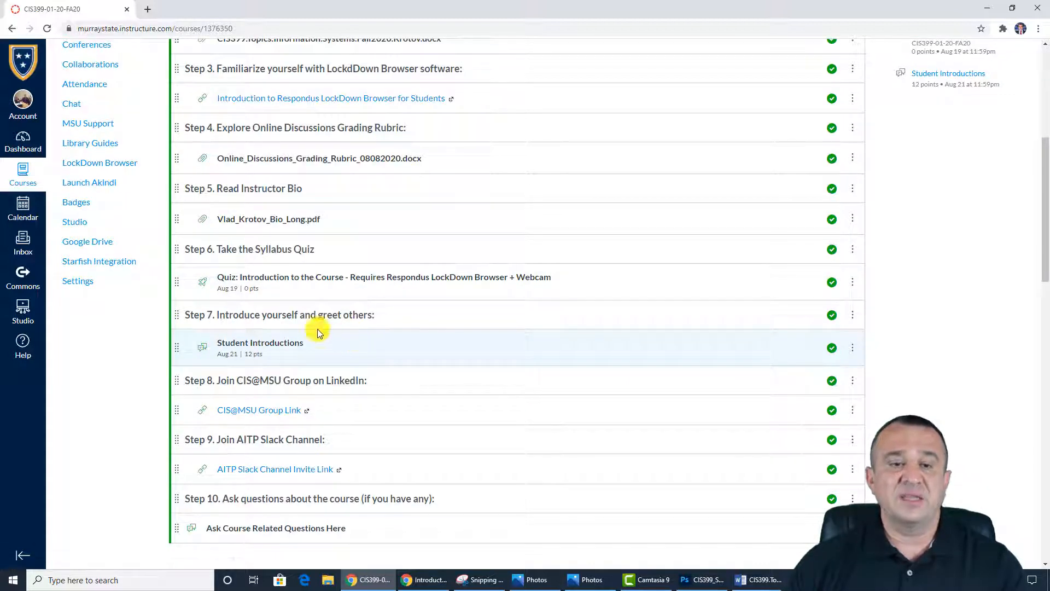
pyautogui.moveTo(278, 348)
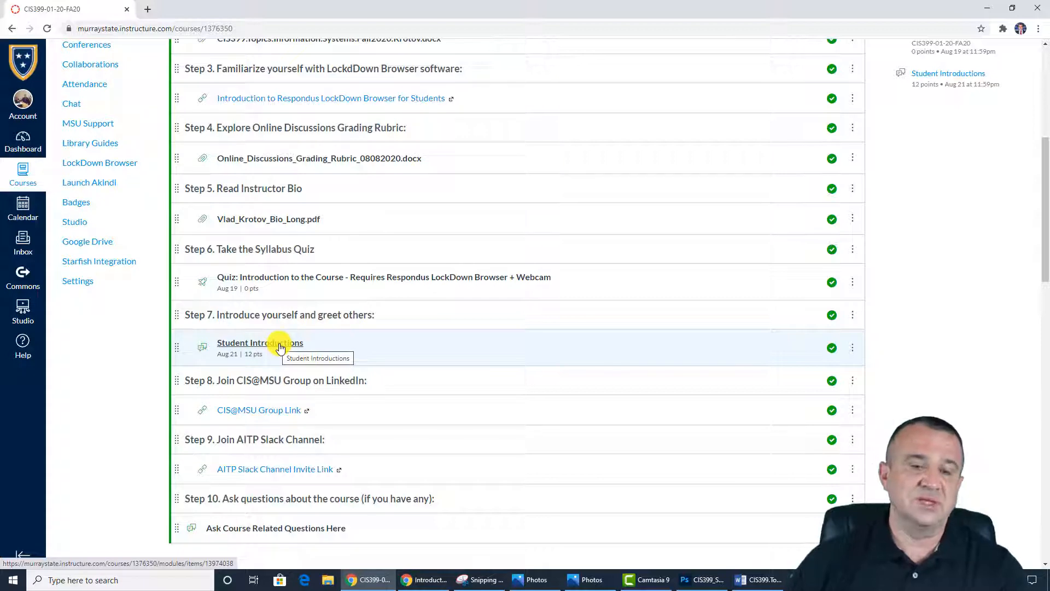
# - View the Student Introductions discussion, then continue down to the CIS as a Professional Field module
pyautogui.click(261, 342)
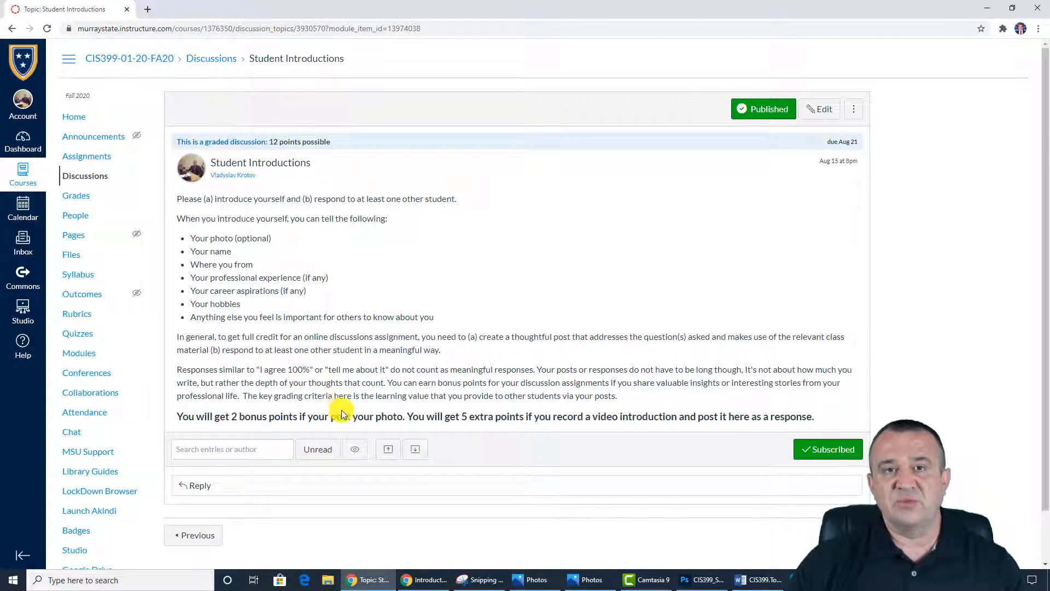
pyautogui.moveTo(431, 422)
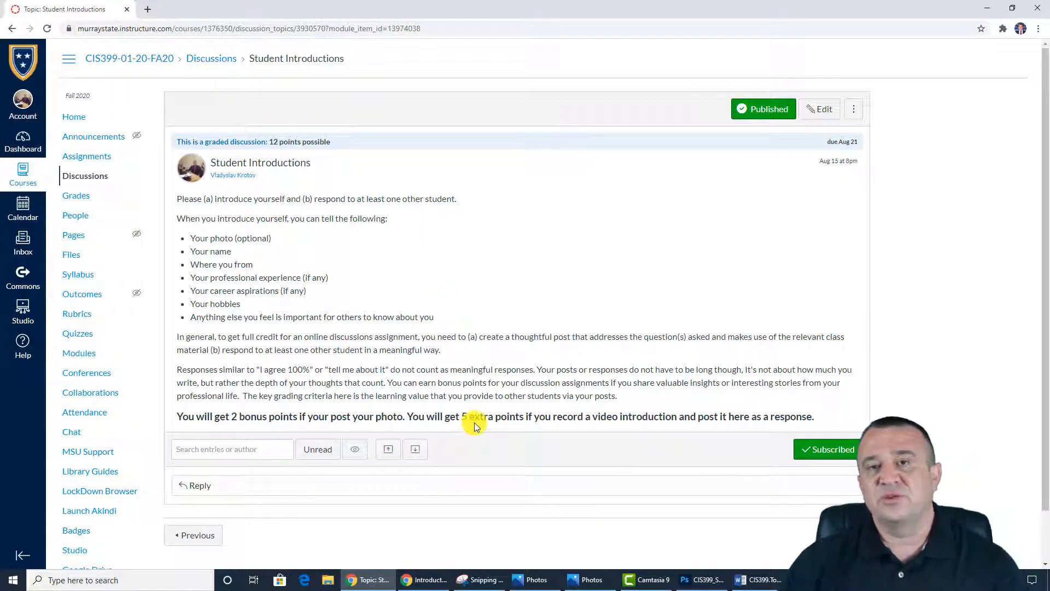
pyautogui.moveTo(475, 420)
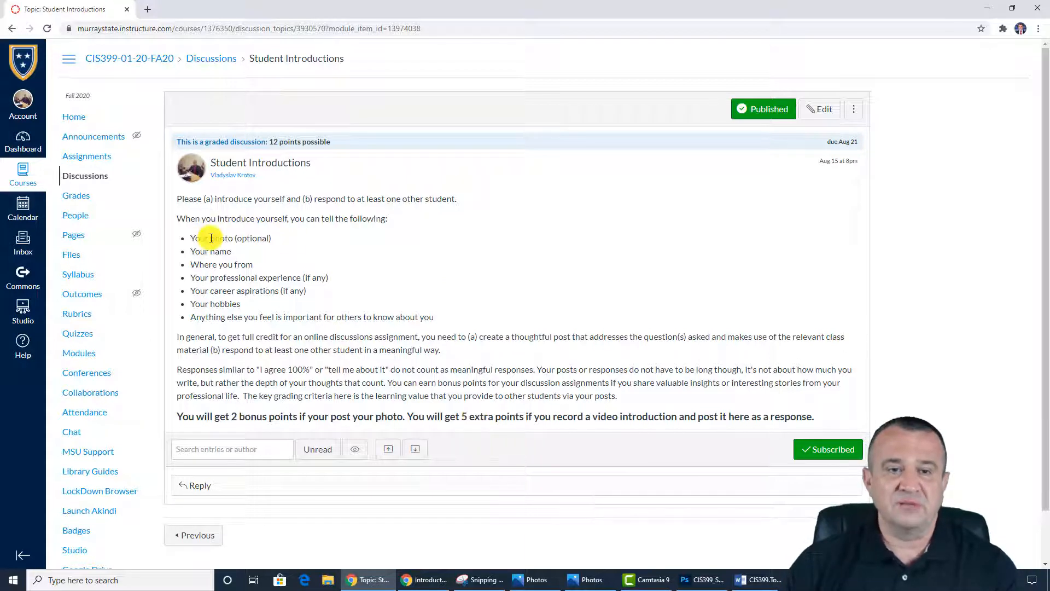
pyautogui.moveTo(196, 251)
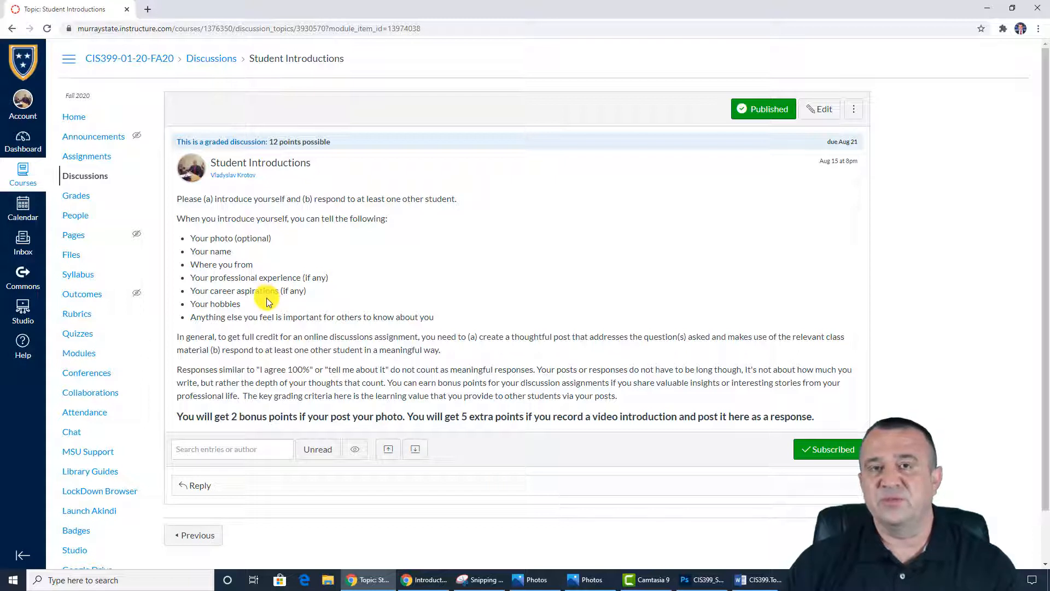
pyautogui.moveTo(13, 29)
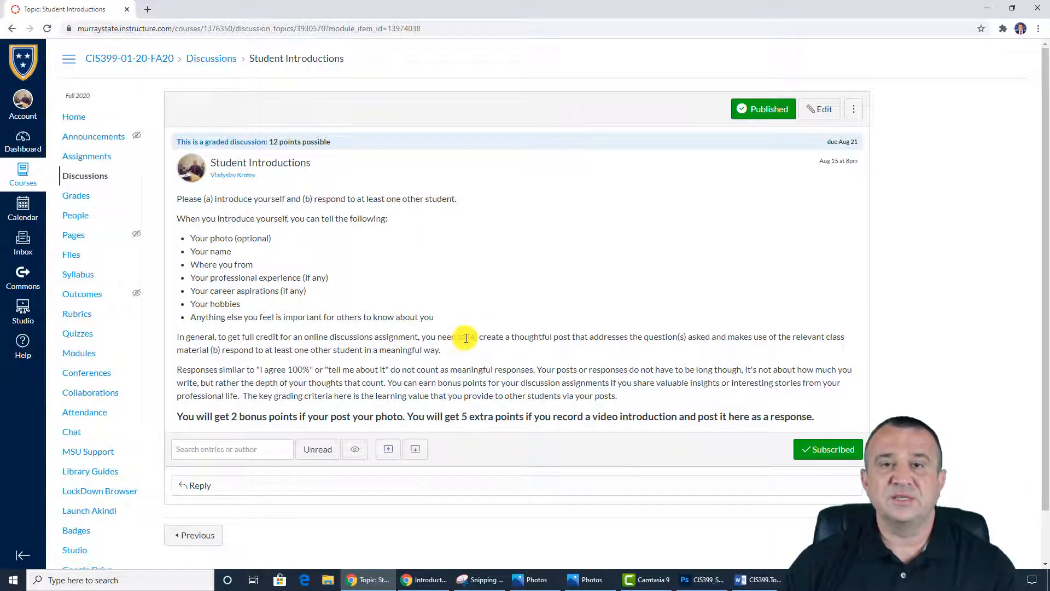
pyautogui.moveTo(469, 336); pyautogui.dragTo(499, 336)
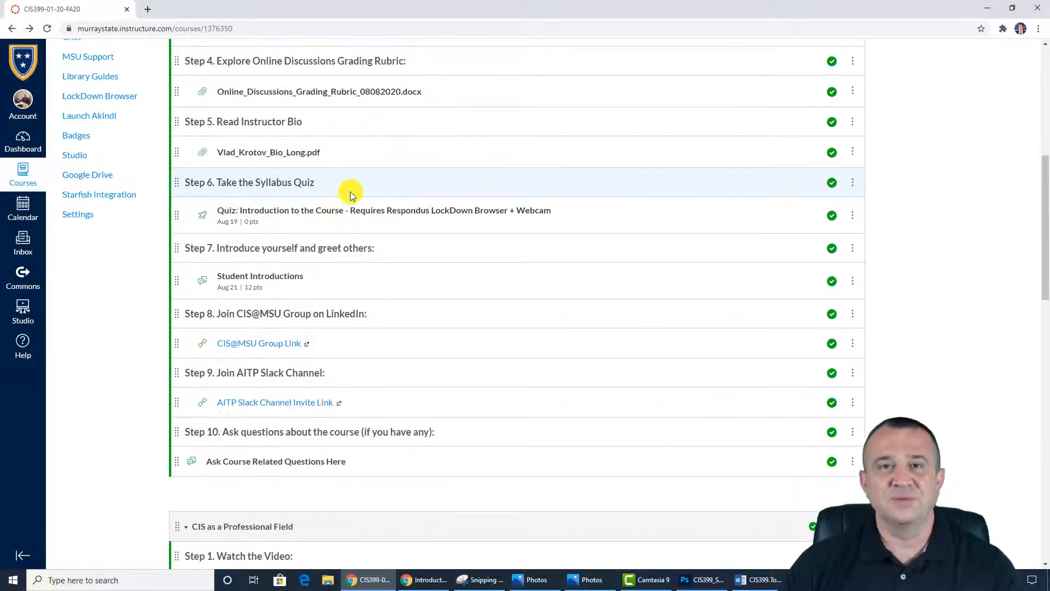
pyautogui.scroll(-3)
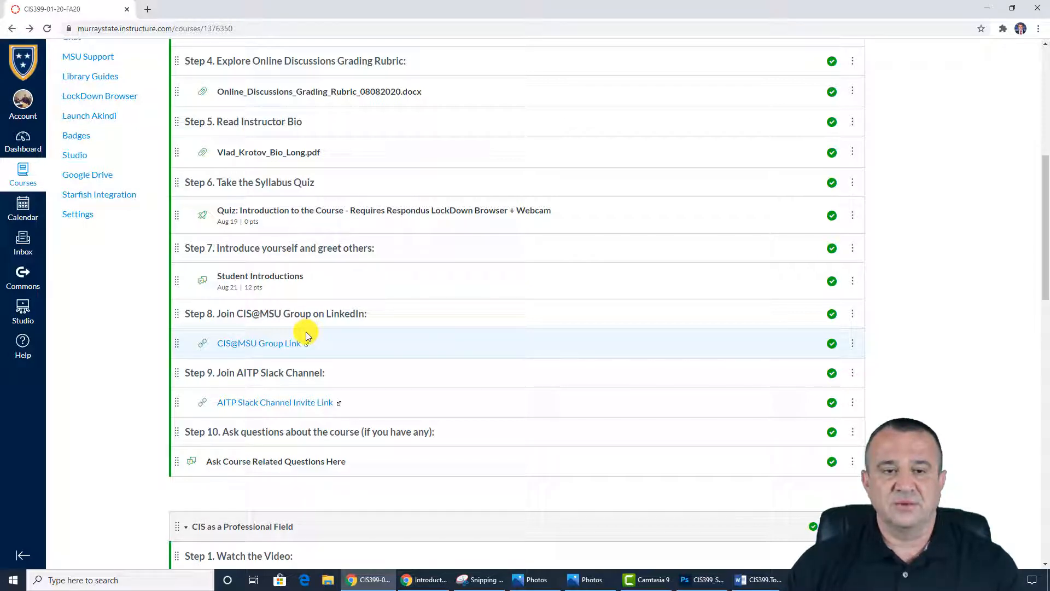
pyautogui.scroll(-3)
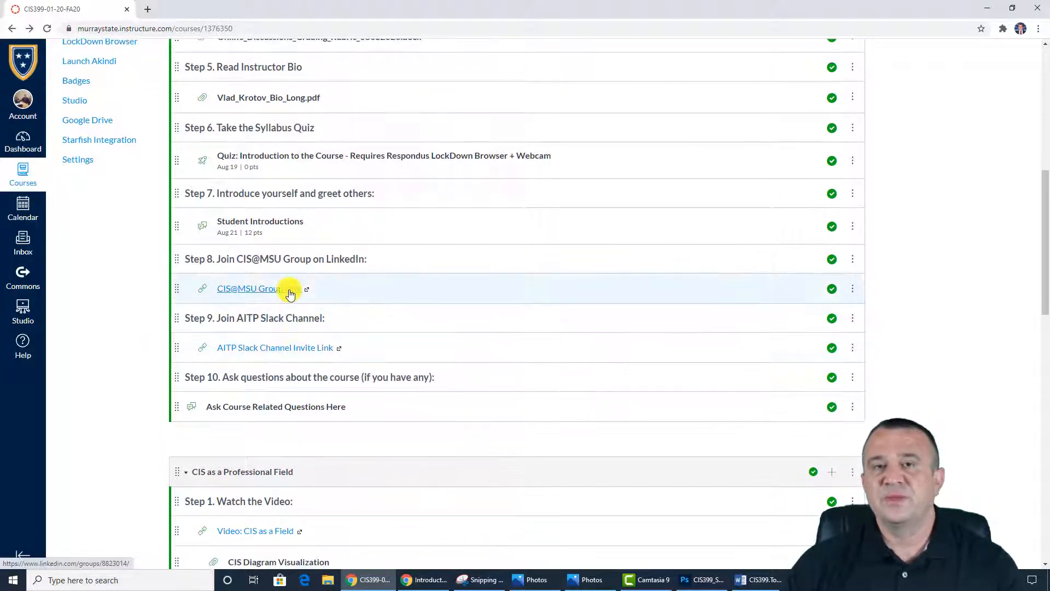
pyautogui.moveTo(290, 293)
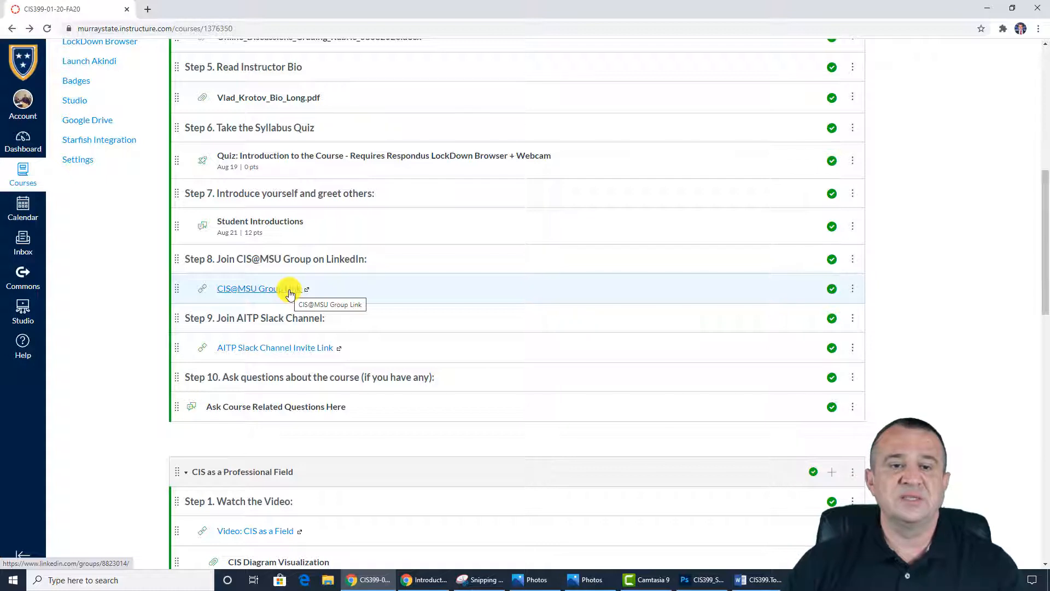
pyautogui.moveTo(291, 317)
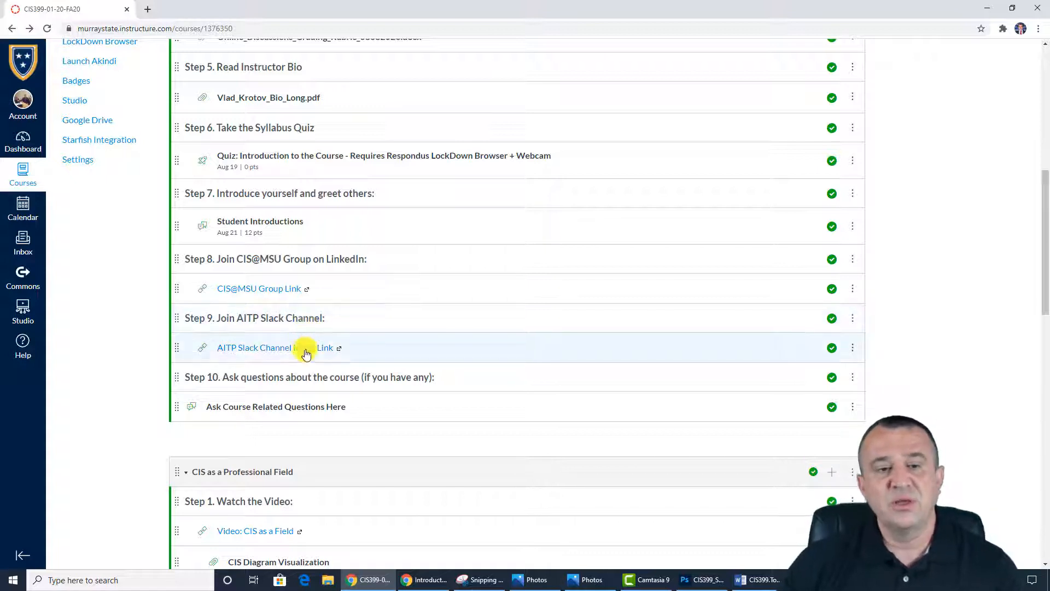
pyautogui.moveTo(308, 348)
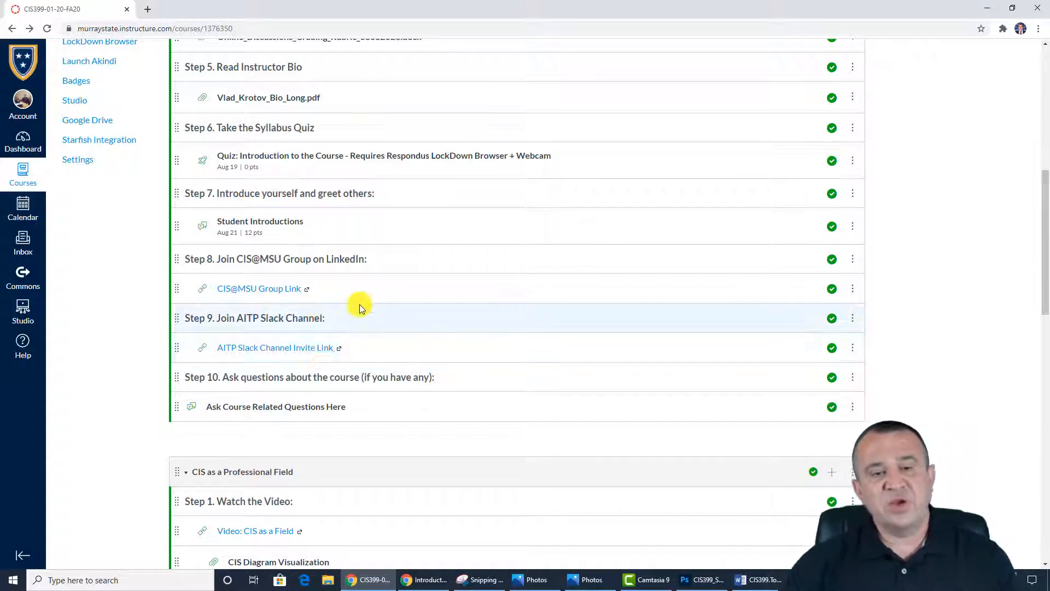
pyautogui.scroll(-3)
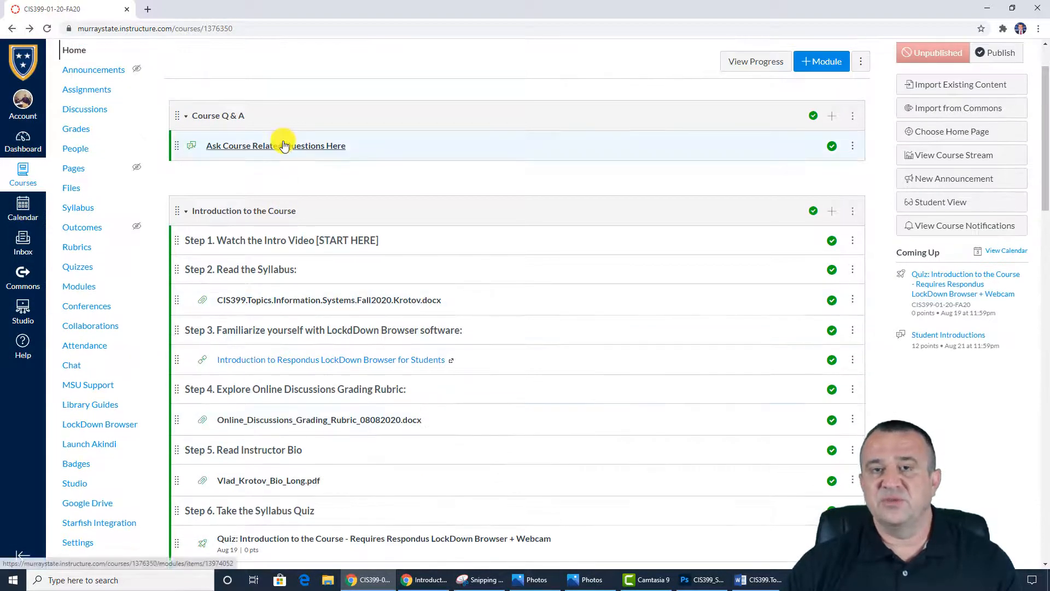
pyautogui.scroll(-3)
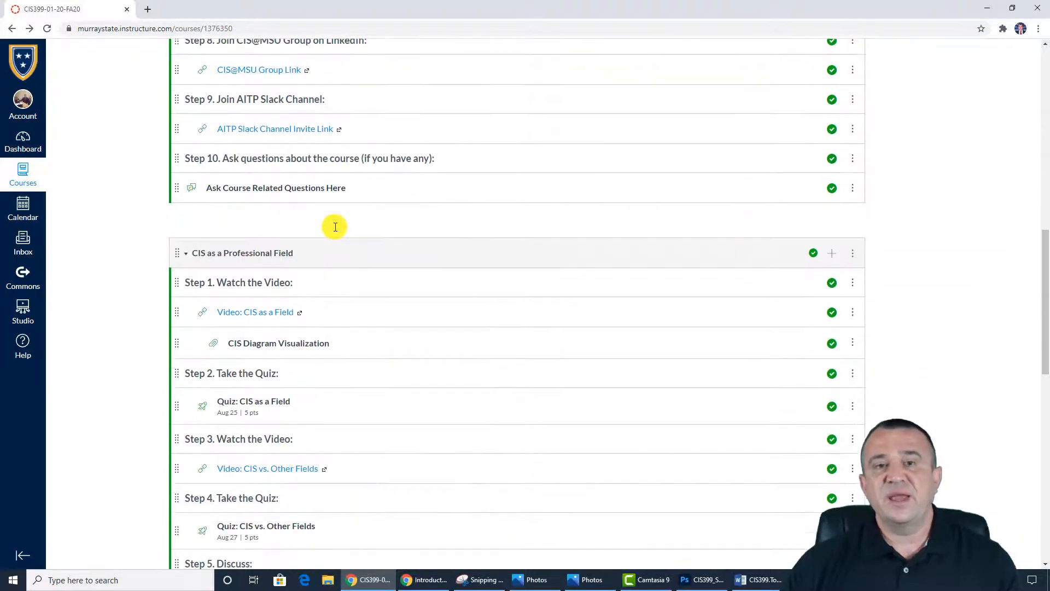
# - Scroll through CIS as a Professional Field Steps 1-8, its videos, quizzes and the five-year discussion
pyautogui.scroll(-3)
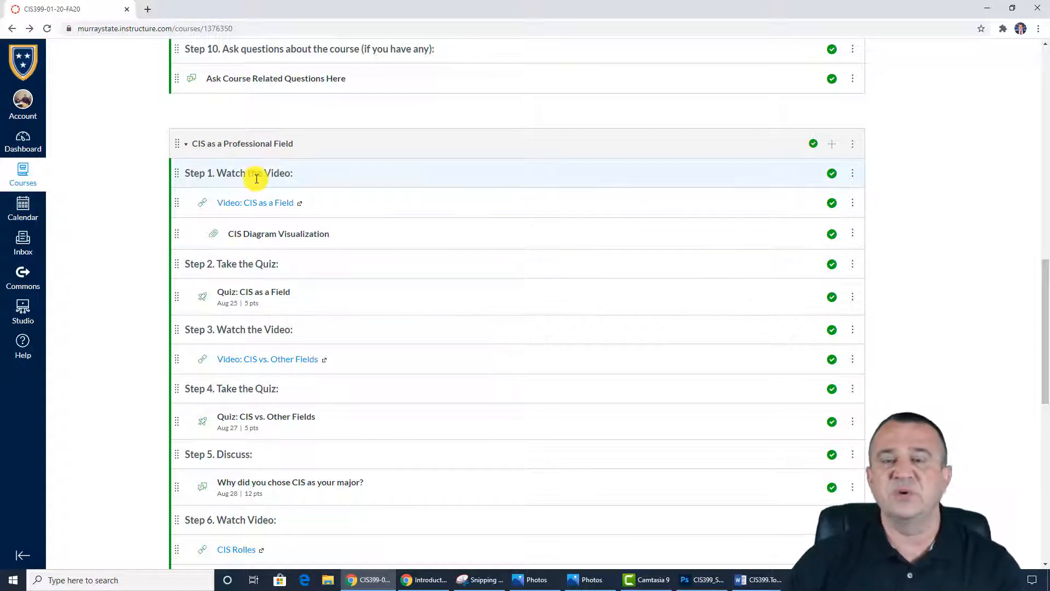
pyautogui.moveTo(255, 202)
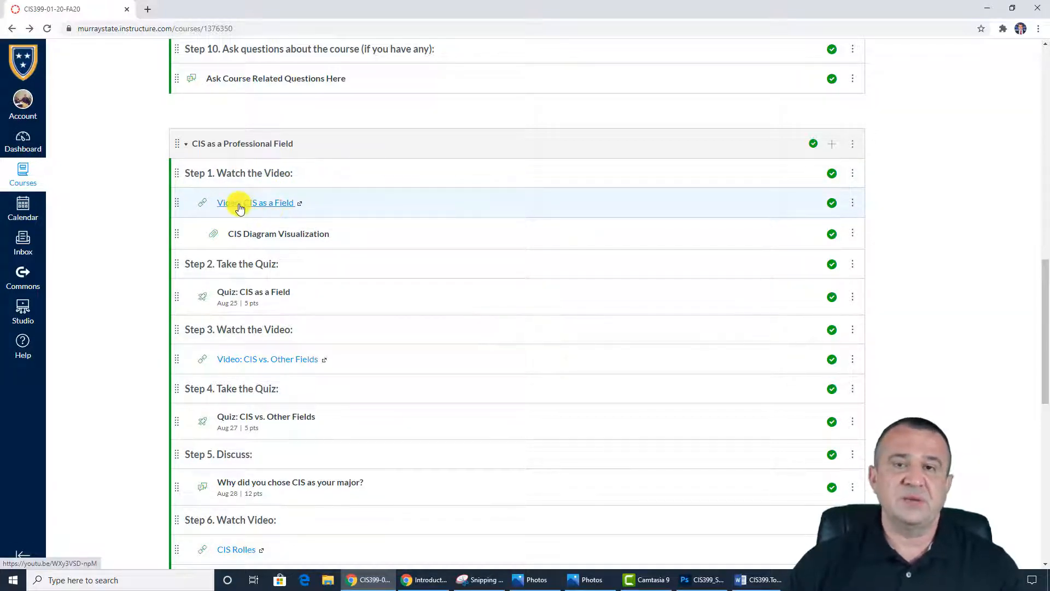
pyautogui.moveTo(261, 203)
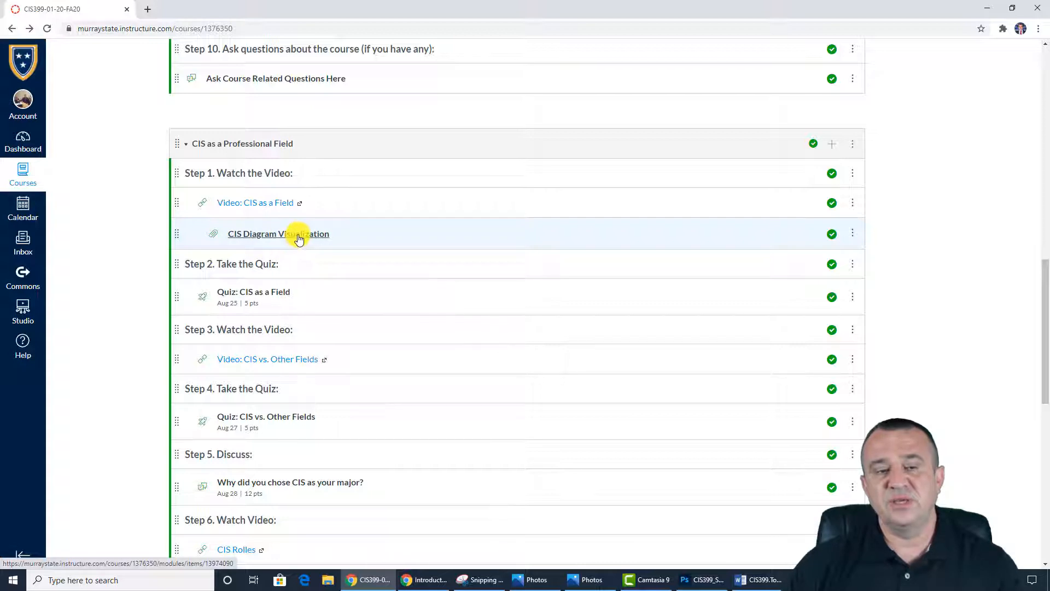
pyautogui.moveTo(276, 270)
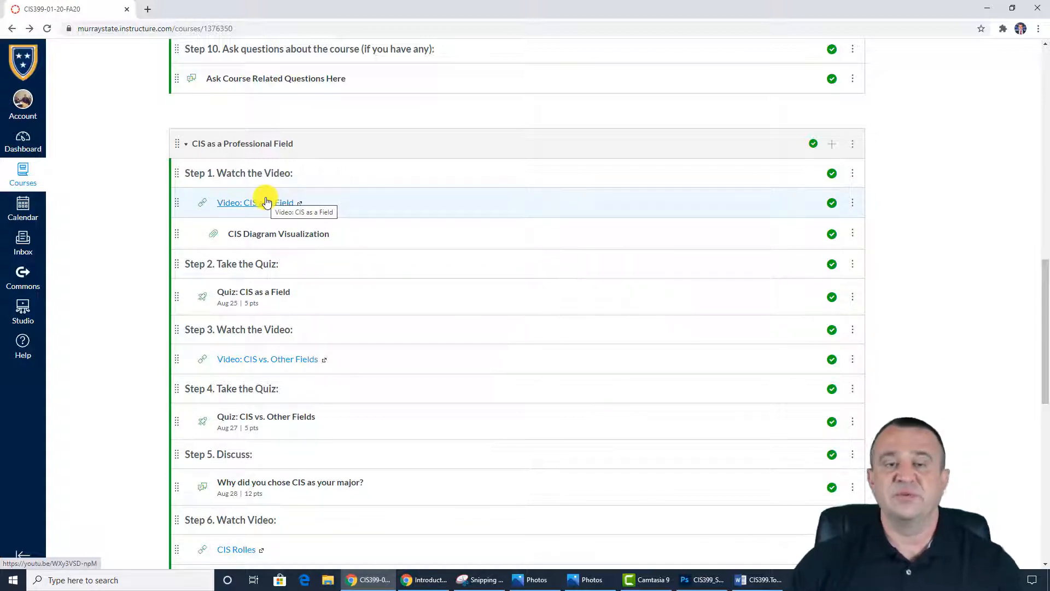
pyautogui.moveTo(267, 297)
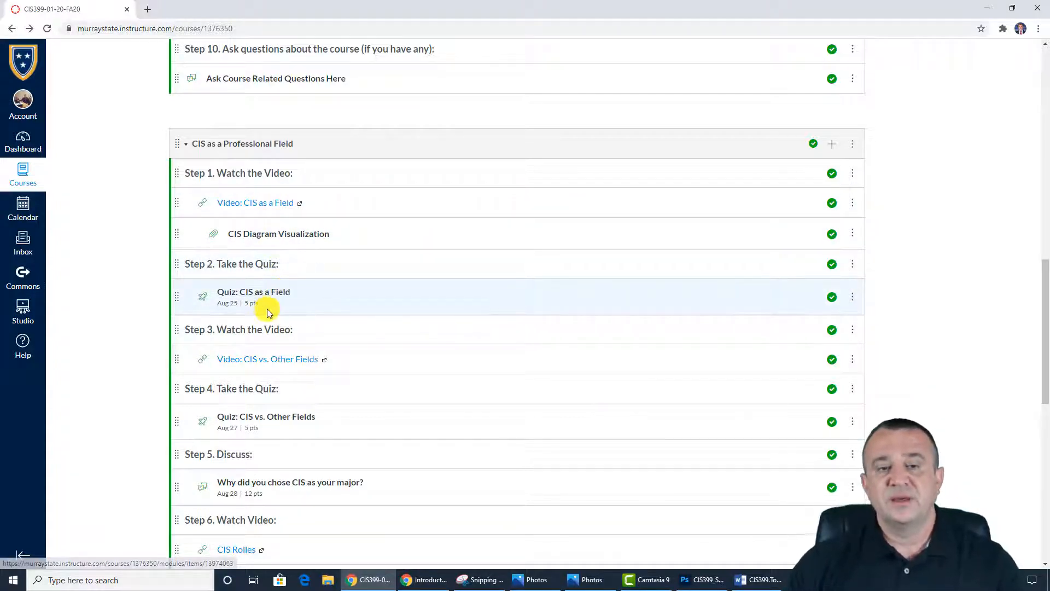
pyautogui.moveTo(261, 294)
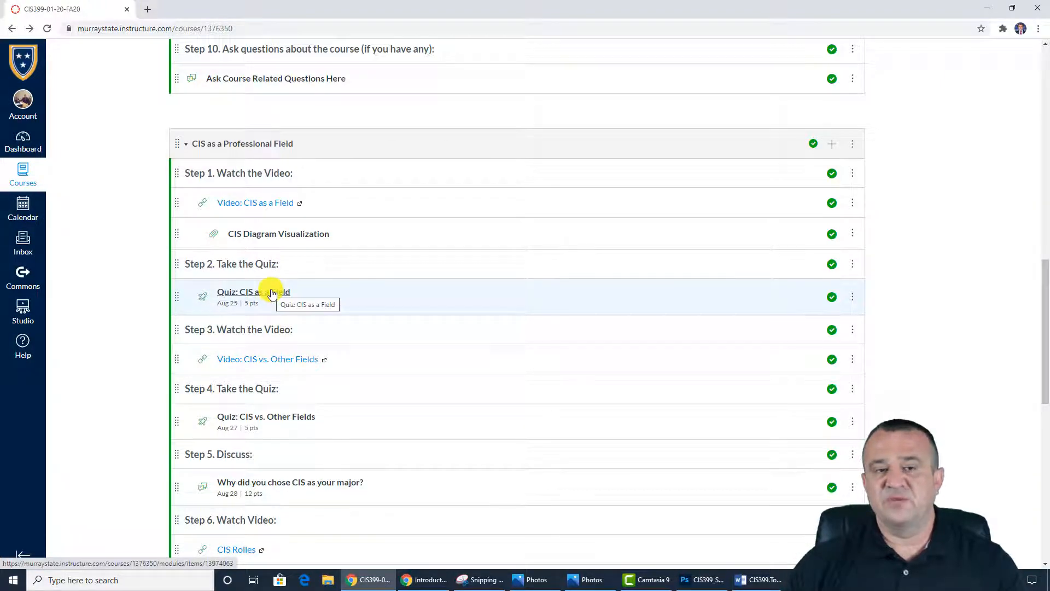
pyautogui.scroll(-3)
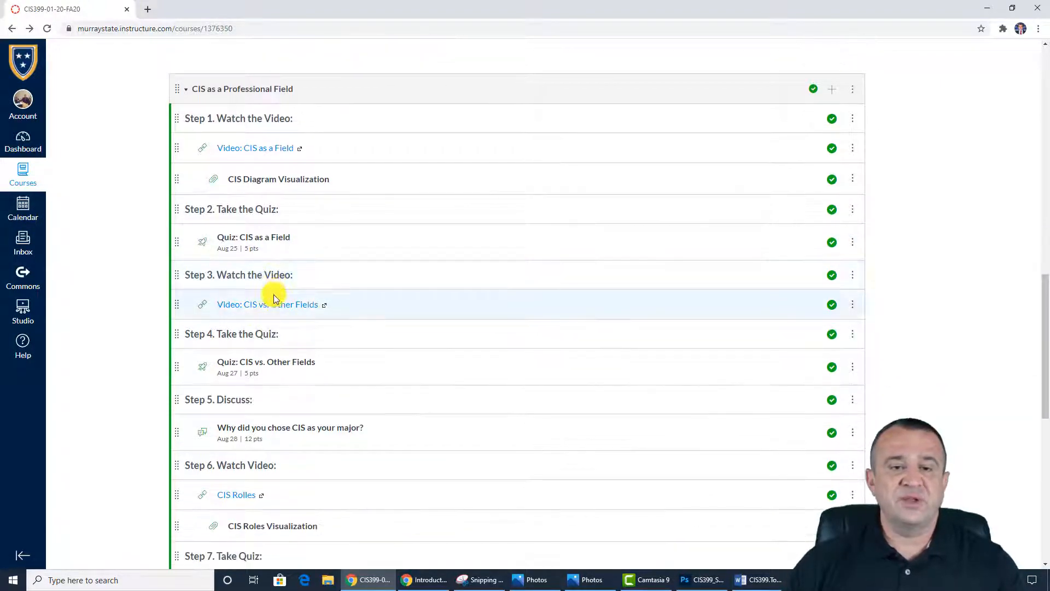
pyautogui.scroll(-3)
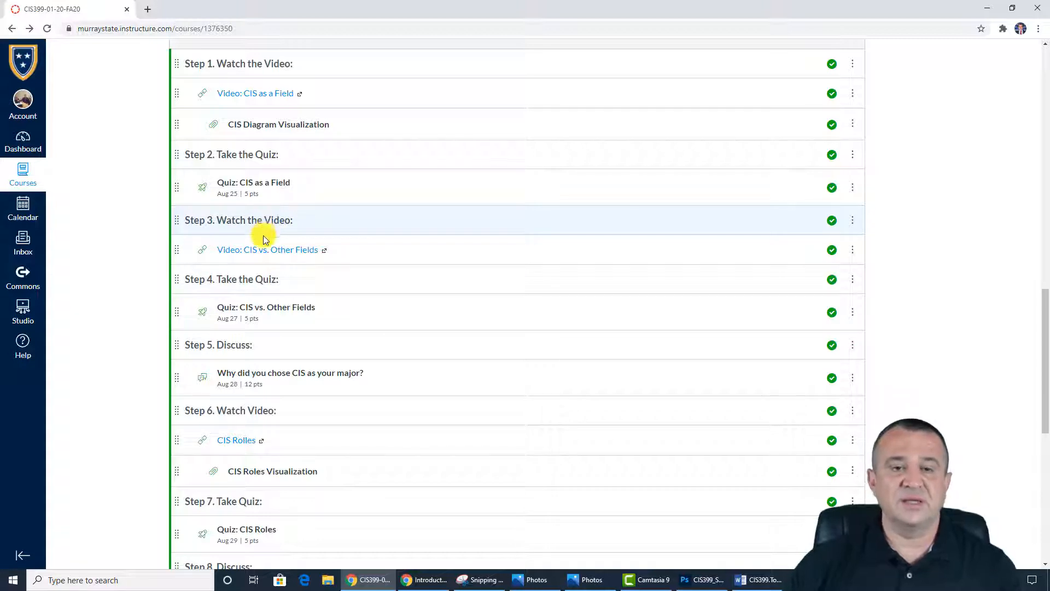
pyautogui.moveTo(266, 311)
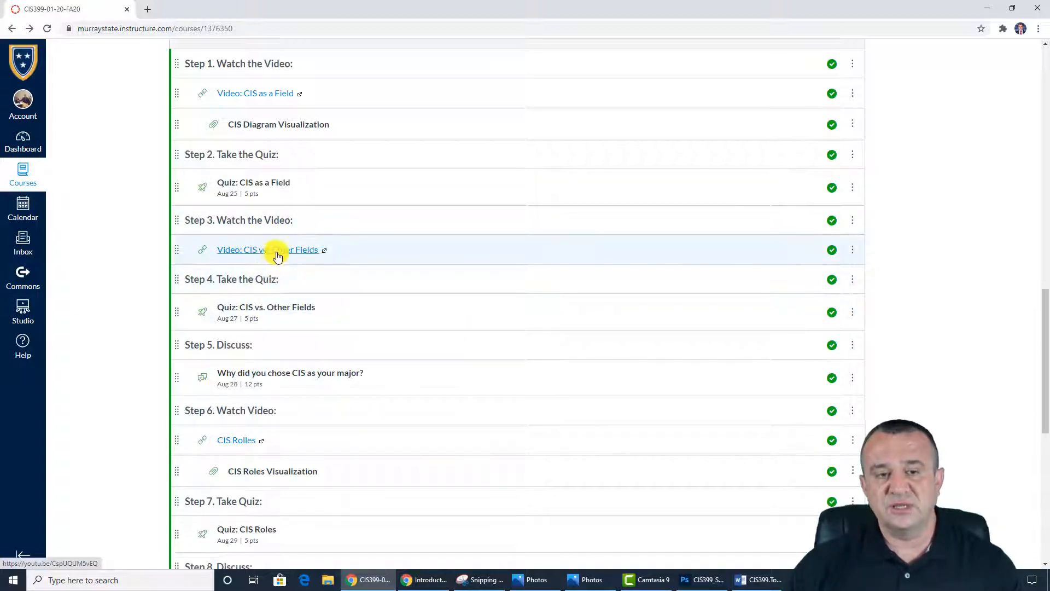
pyautogui.scroll(-3)
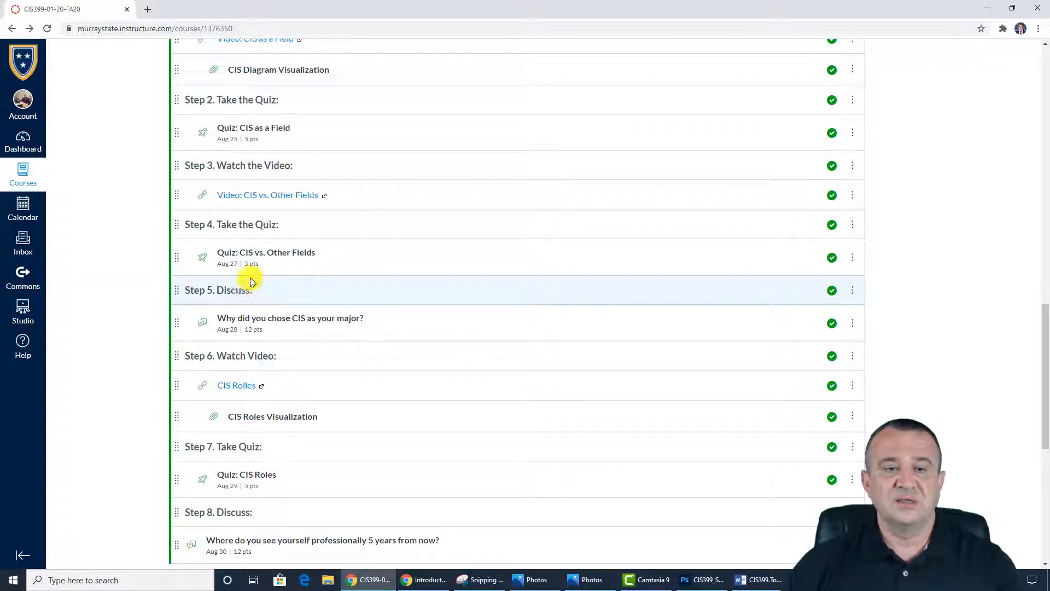
pyautogui.moveTo(256, 264)
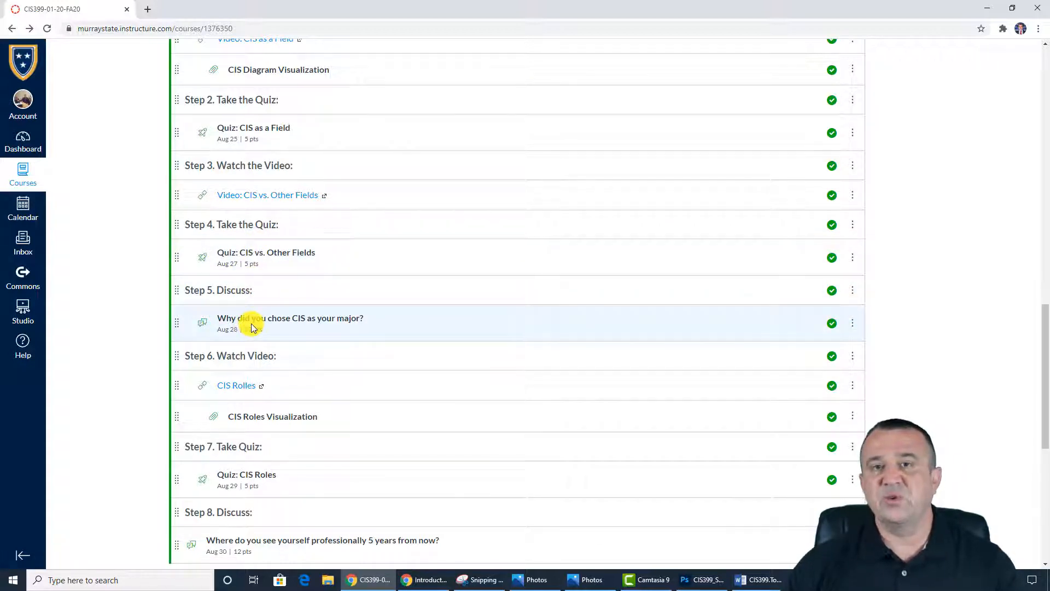
pyautogui.scroll(-3)
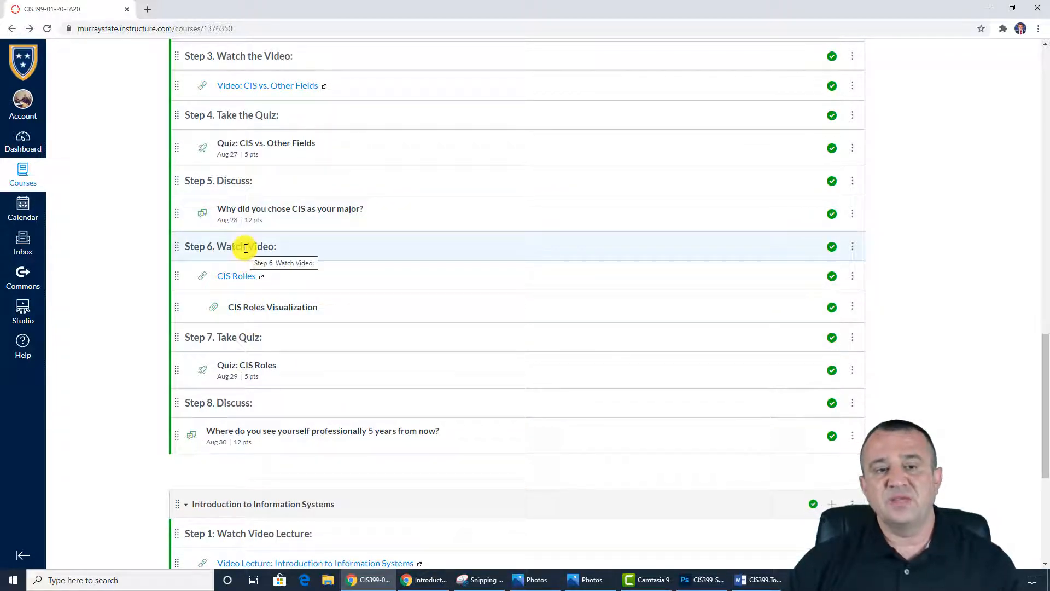
pyautogui.moveTo(237, 276)
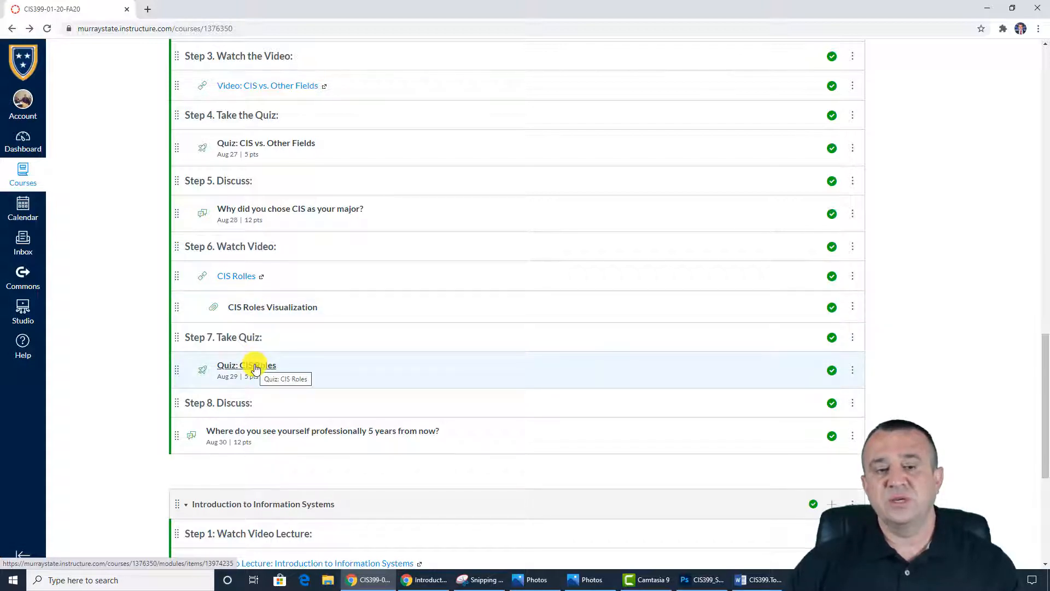
pyautogui.scroll(-3)
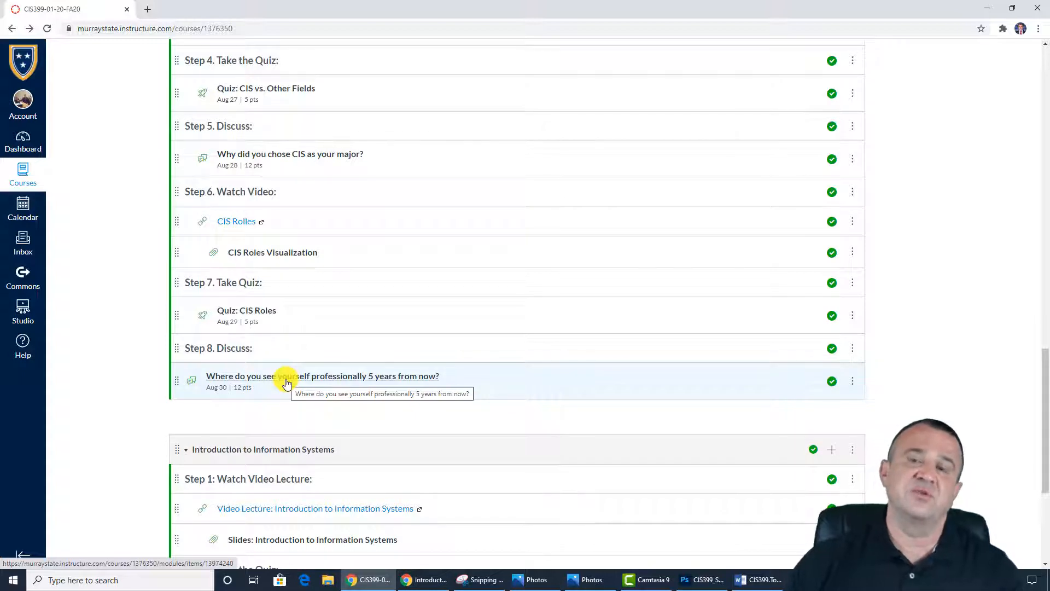
pyautogui.scroll(-3)
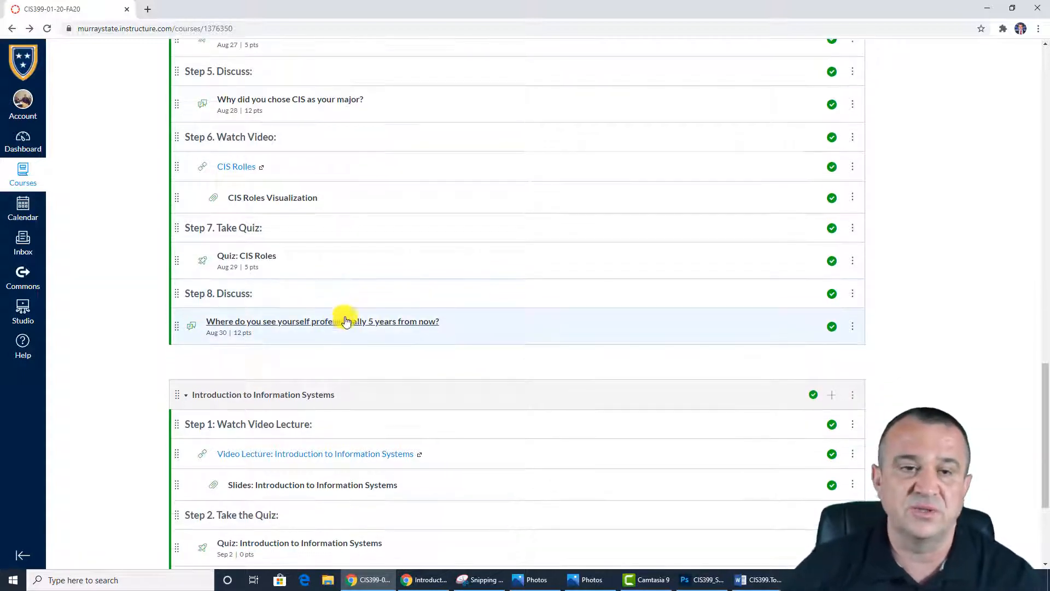
# - Scroll to the Introduction to Information Systems module's four steps, ending at Share your IoT Ideas
pyautogui.scroll(-3)
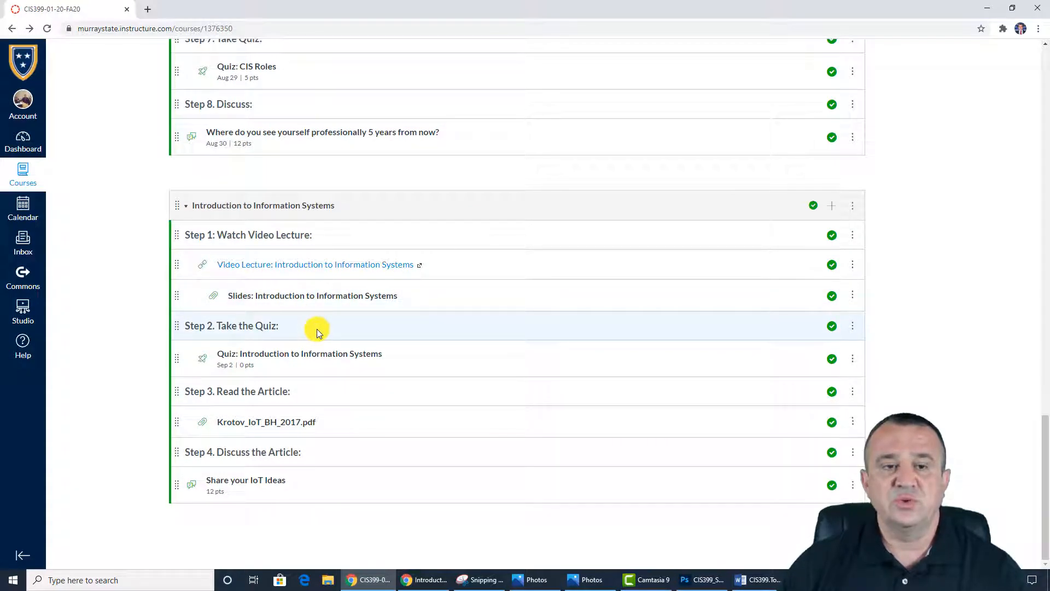
pyautogui.moveTo(305, 338)
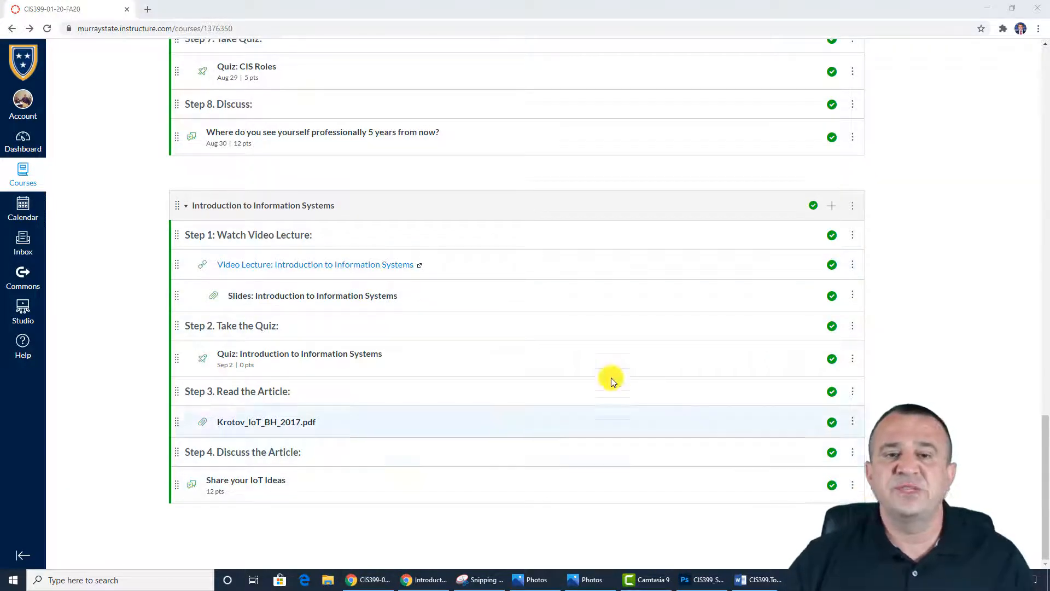
pyautogui.moveTo(265, 267)
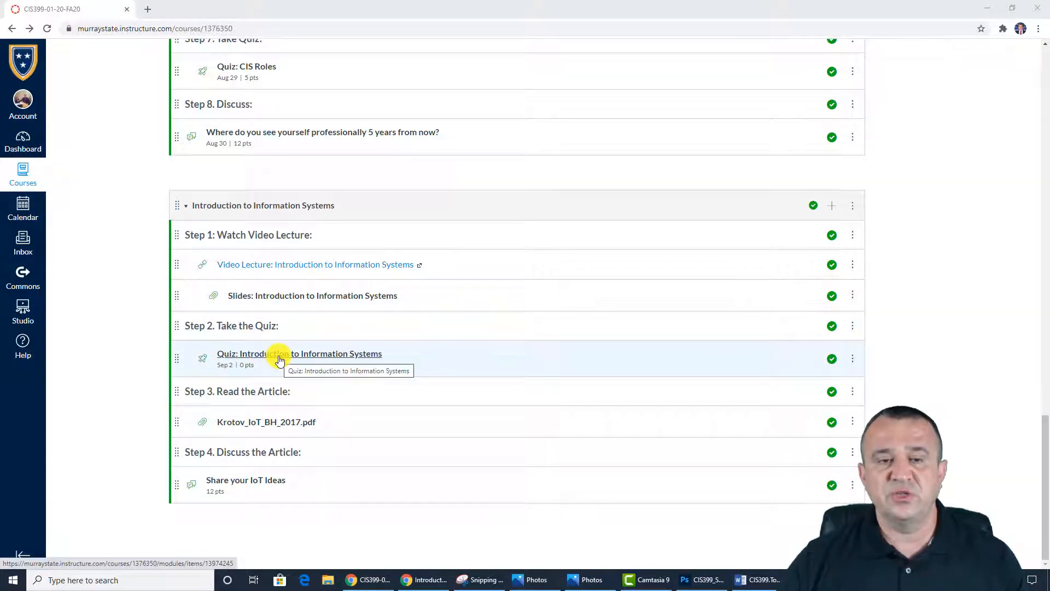
pyautogui.moveTo(272, 422)
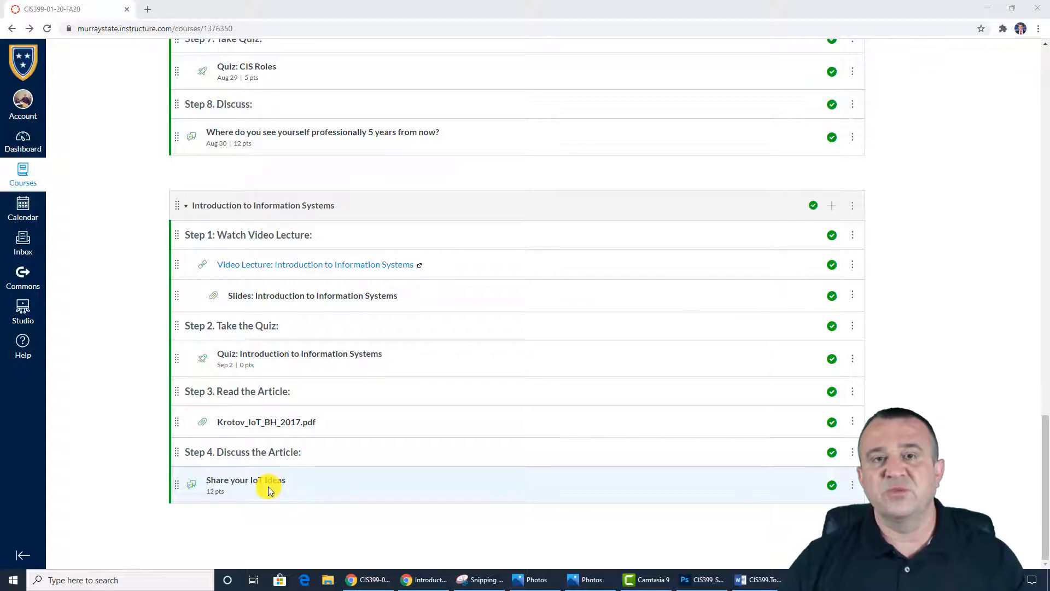
pyautogui.moveTo(282, 486)
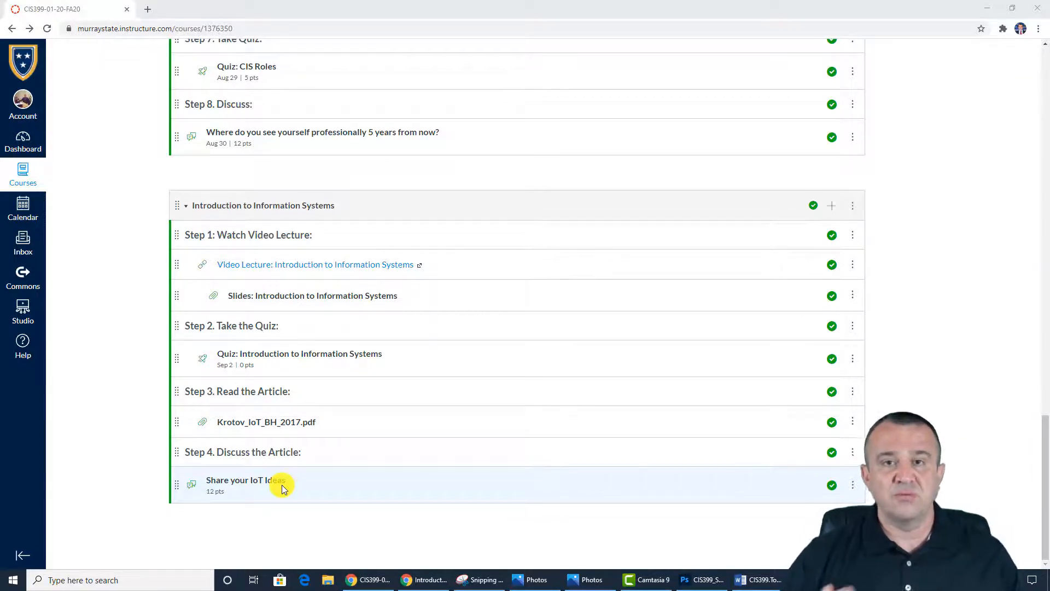
pyautogui.moveTo(262, 483)
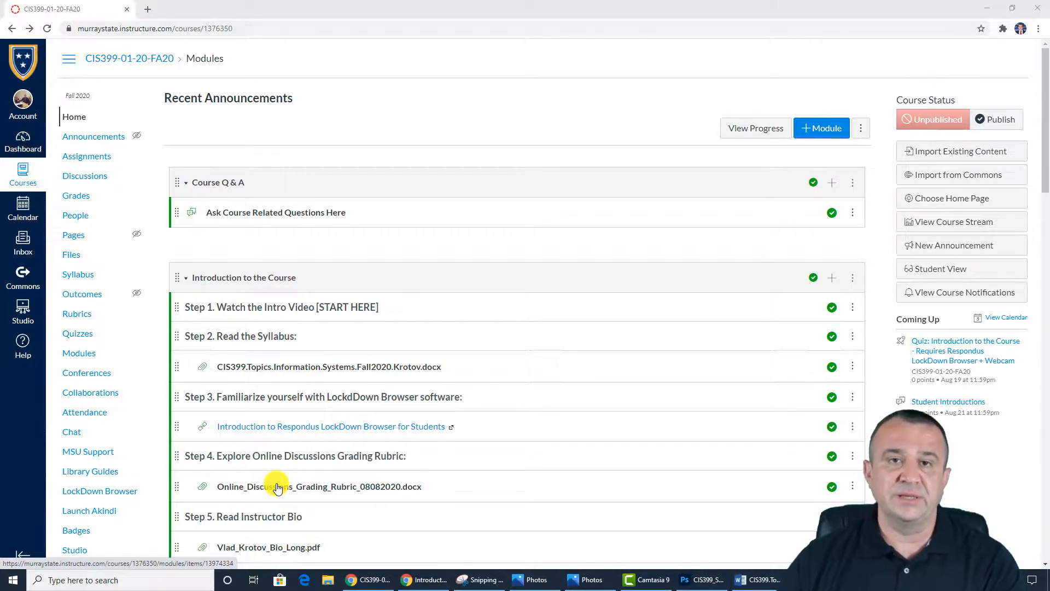
pyautogui.moveTo(284, 494)
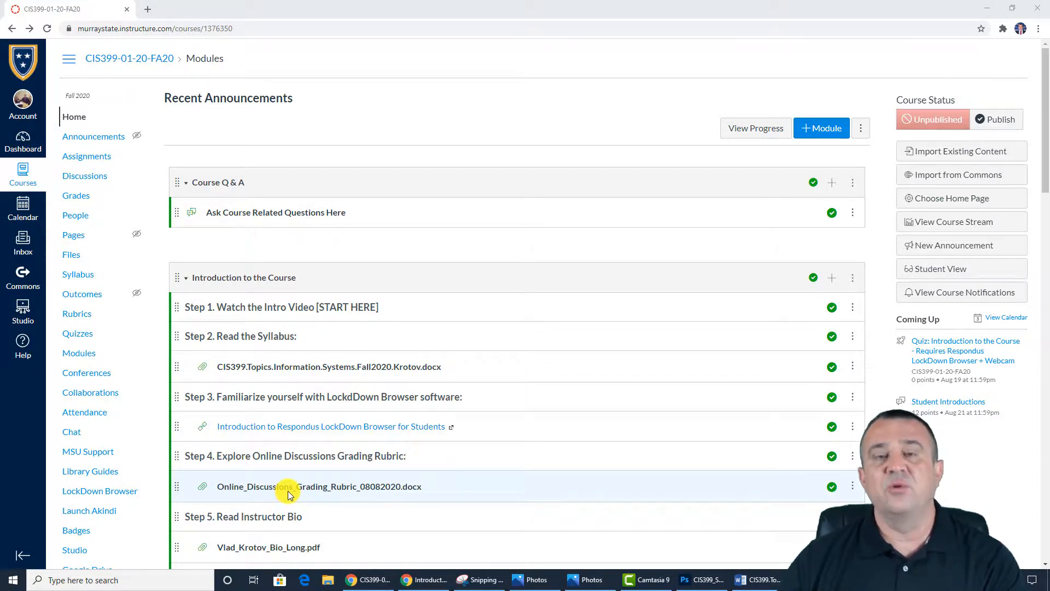
pyautogui.moveTo(288, 486)
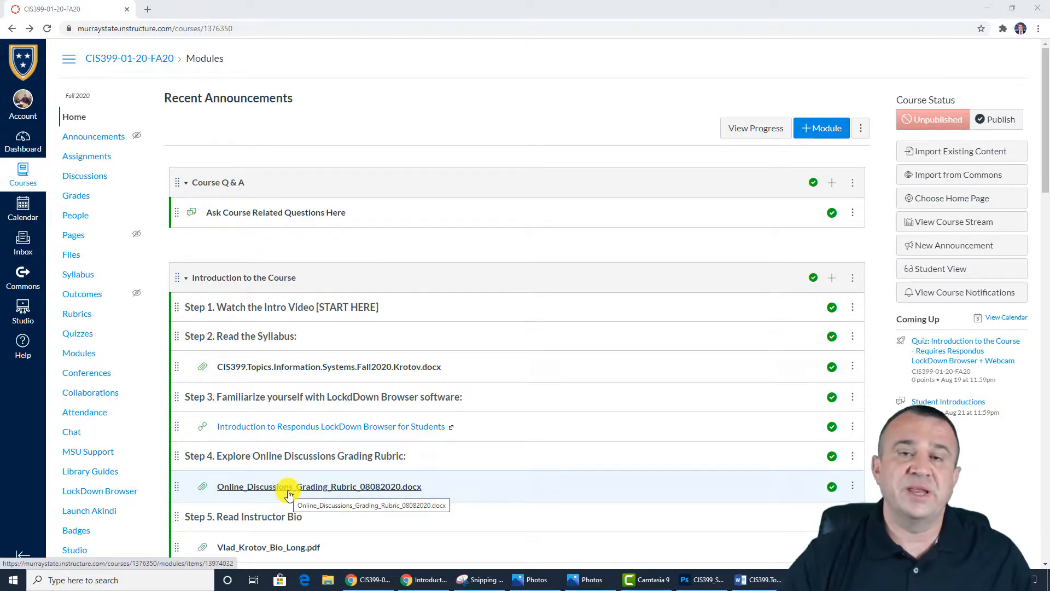